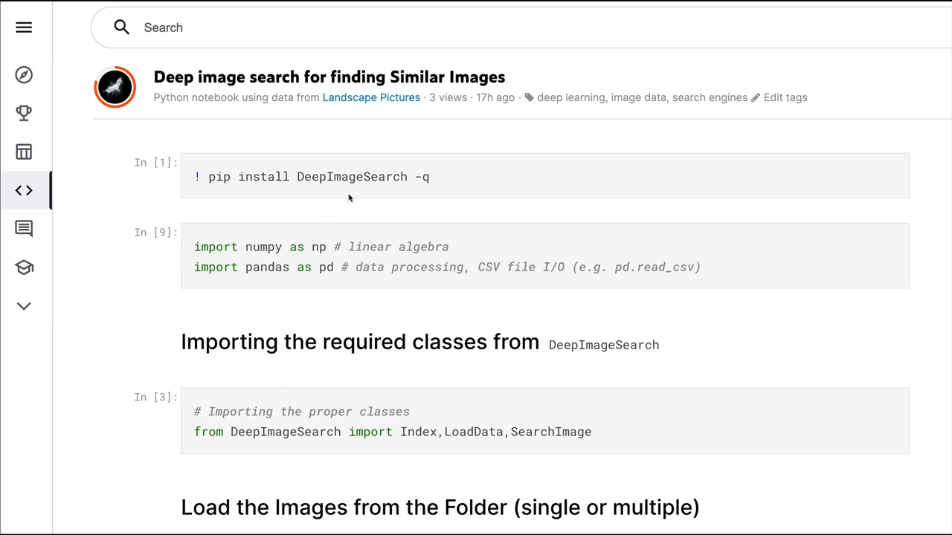
{"action": "mouse_move", "coordinate": [342, 191]}
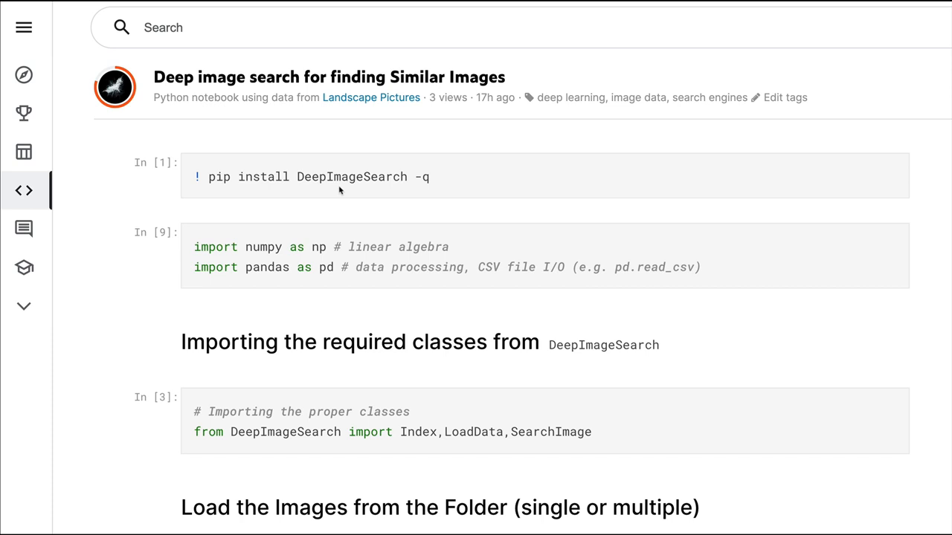
{"action": "mouse_move", "coordinate": [321, 188]}
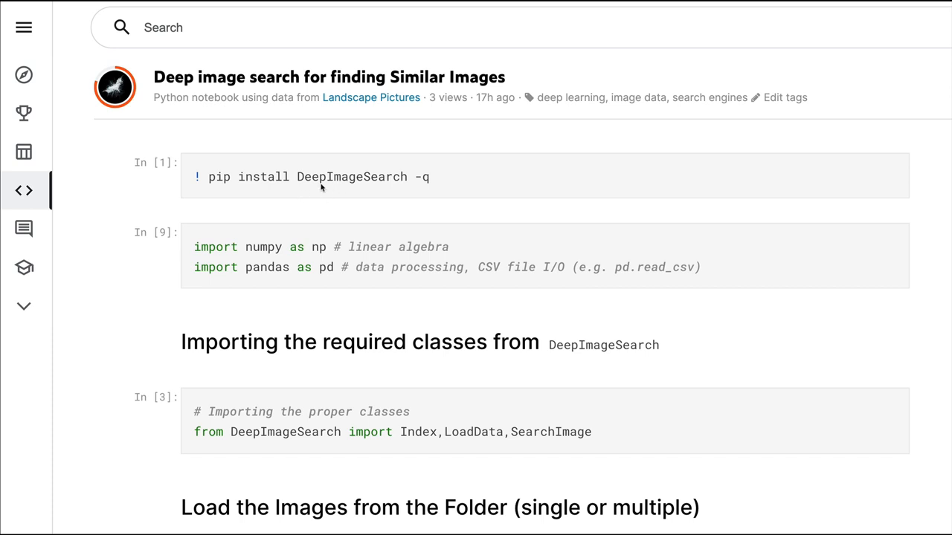
- Review the DeepImageSearch example: the Index and SearchImage imports and the landscape-pictures folder_list argument
{"action": "scroll", "scroll_direction": "down", "scroll_amount": 3}
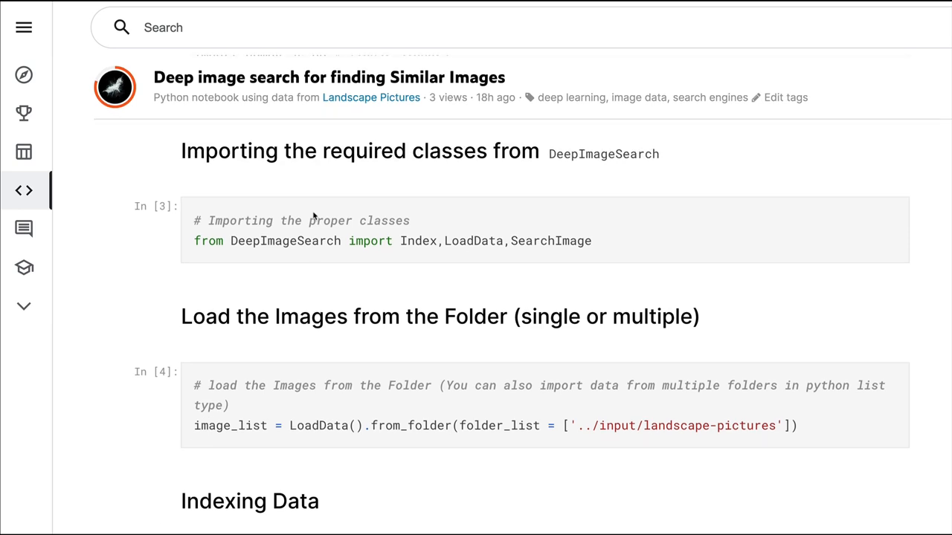
{"action": "scroll", "scroll_direction": "down", "scroll_amount": 3}
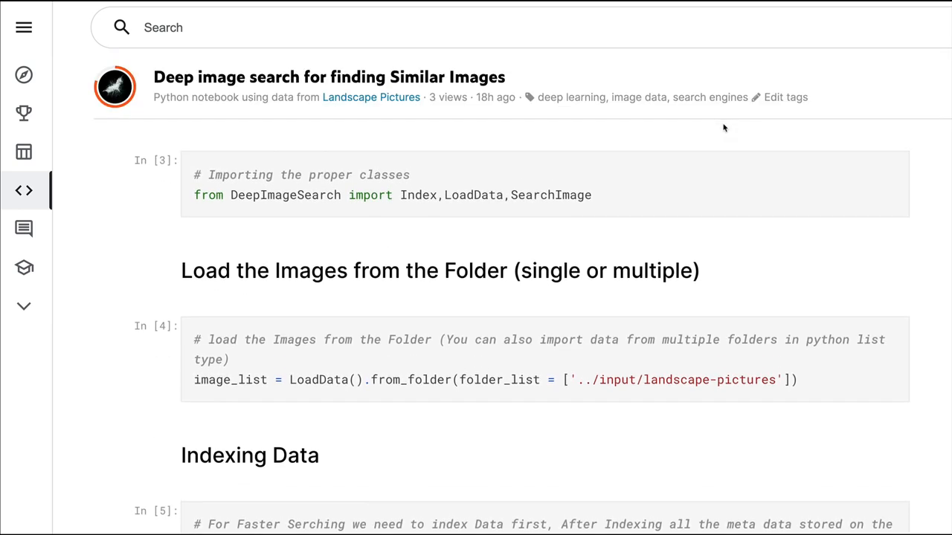
{"action": "scroll", "scroll_direction": "down", "scroll_amount": 3}
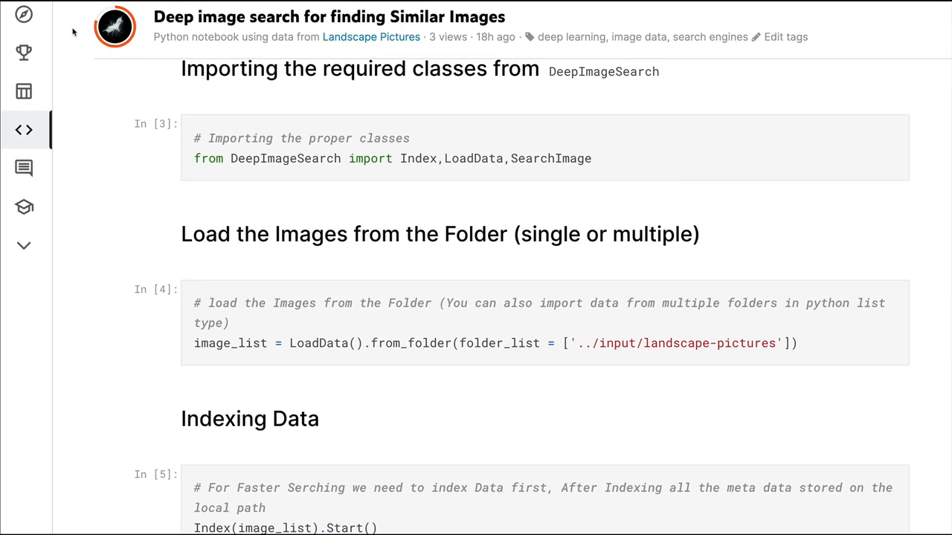
{"action": "mouse_move", "coordinate": [413, 165]}
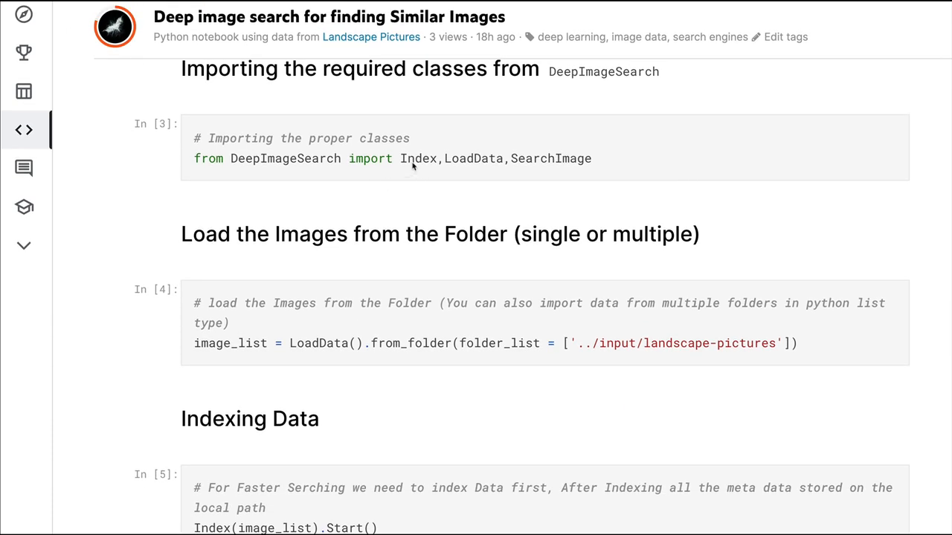
{"action": "mouse_move", "coordinate": [452, 162]}
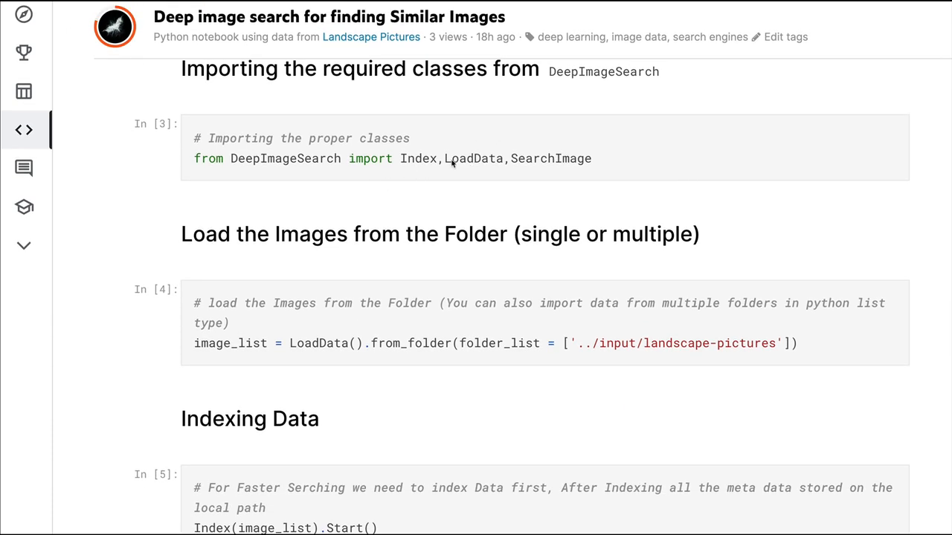
{"action": "mouse_move", "coordinate": [494, 157]}
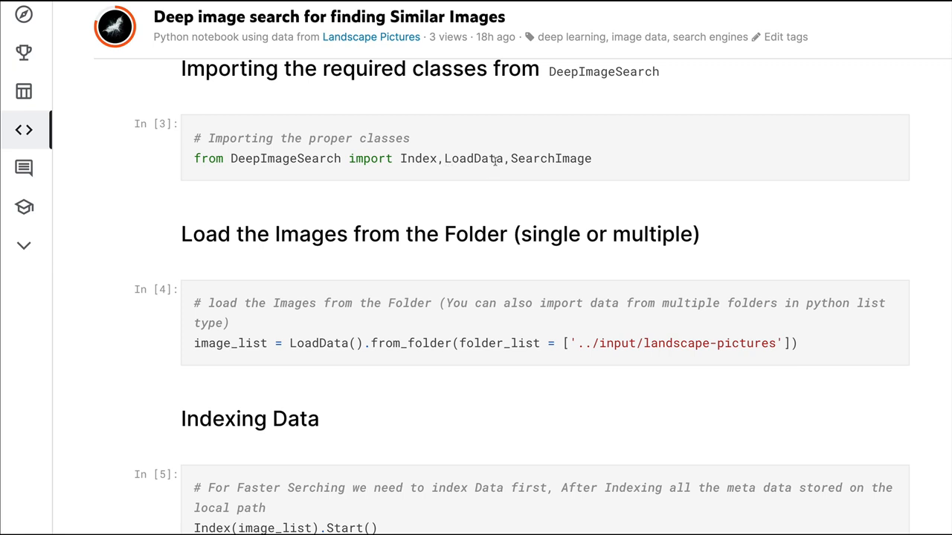
{"action": "double_click", "coordinate": [419, 158]}
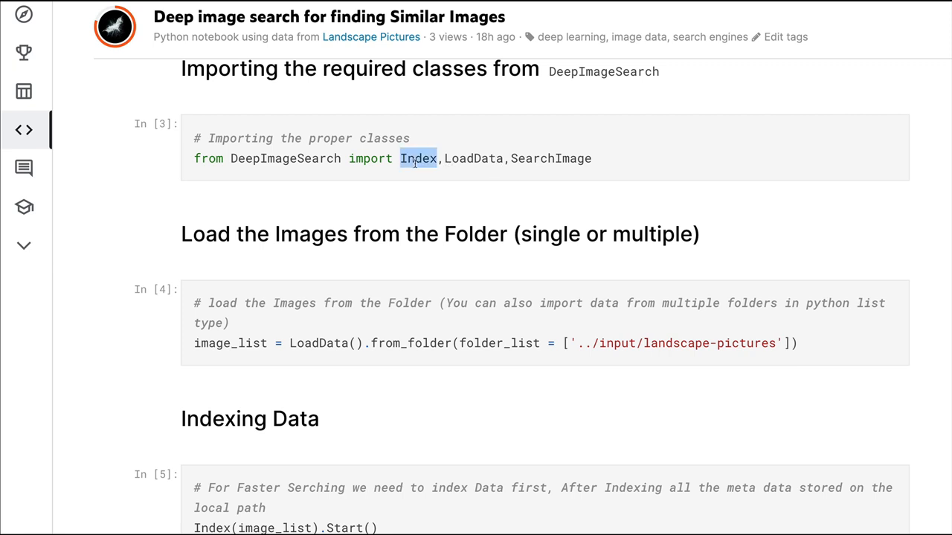
{"action": "double_click", "coordinate": [550, 158]}
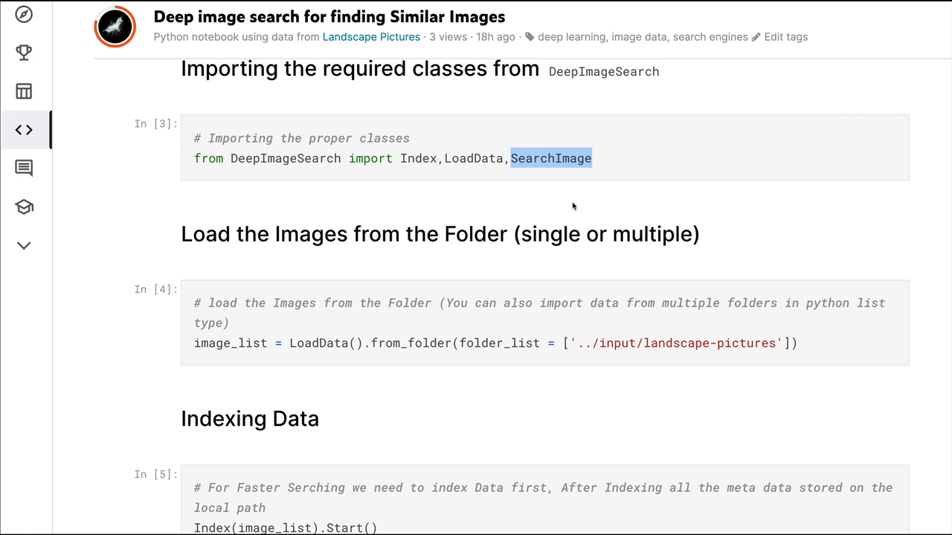
{"action": "scroll", "scroll_direction": "down", "scroll_amount": 3}
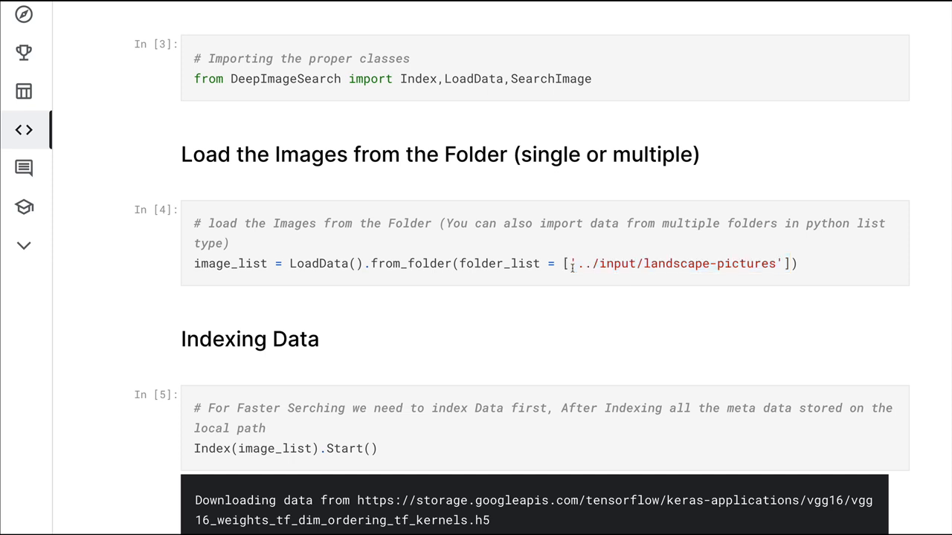
{"action": "left_click_drag", "start_coordinate": [564, 263], "coordinate": [788, 263]}
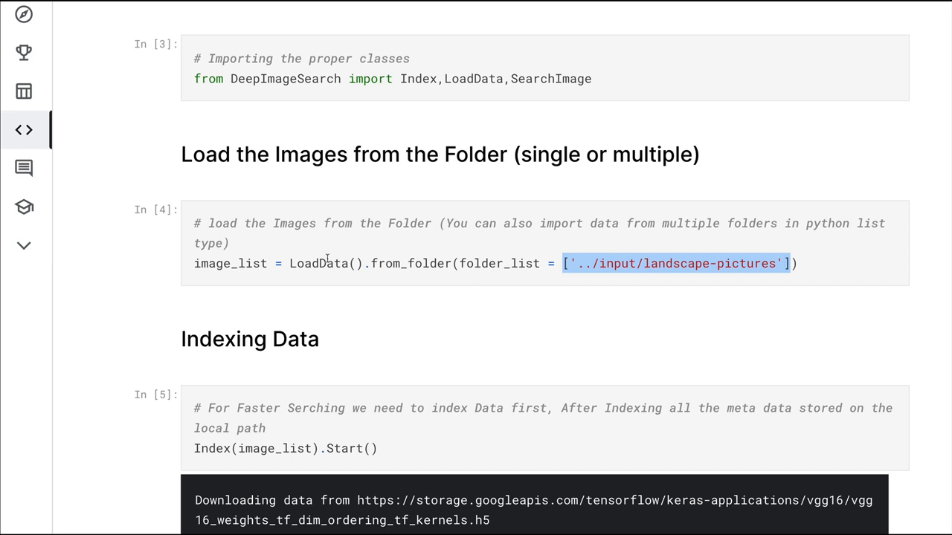
{"action": "left_click", "coordinate": [458, 263]}
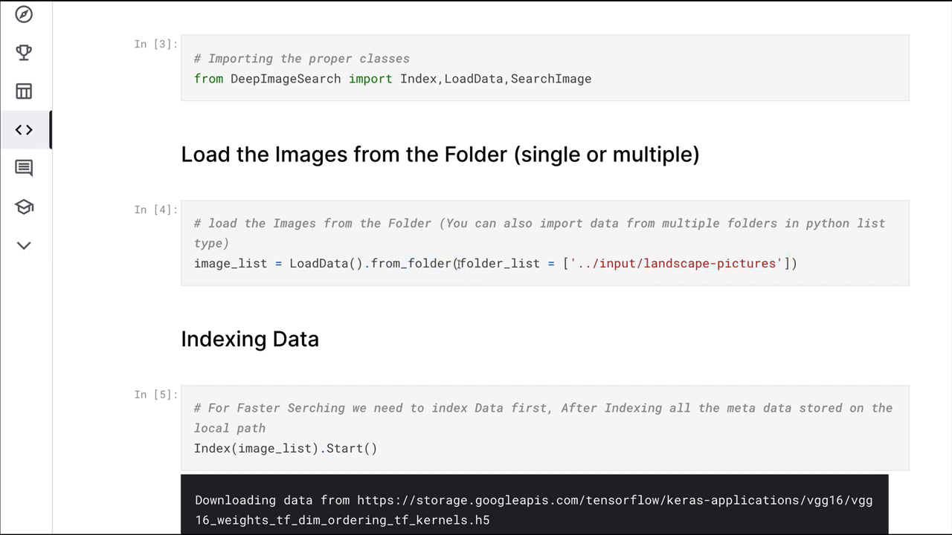
{"action": "left_click_drag", "start_coordinate": [461, 263], "coordinate": [794, 263]}
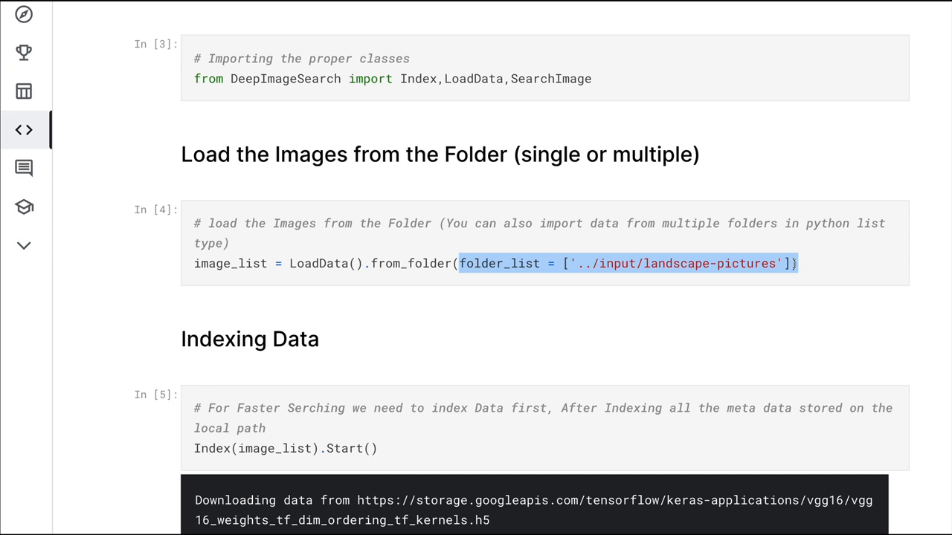
- Read through the rest of the example output, including the model weights download address
{"action": "scroll", "scroll_direction": "down", "scroll_amount": 3}
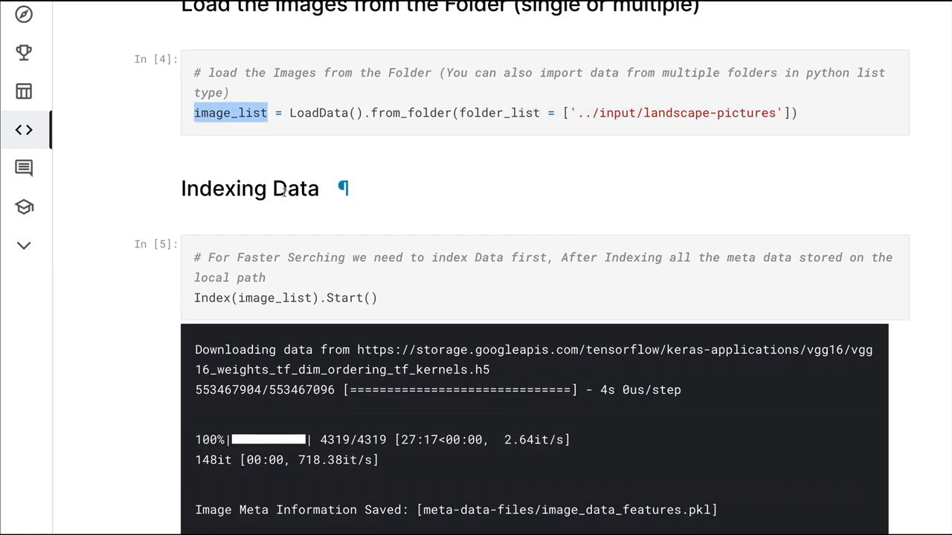
{"action": "scroll", "scroll_direction": "down", "scroll_amount": 3}
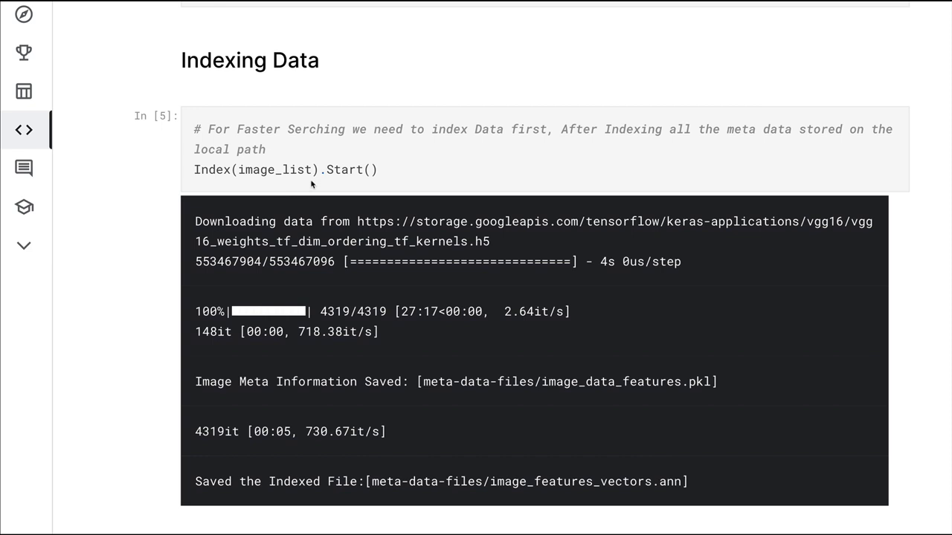
{"action": "scroll", "scroll_direction": "down", "scroll_amount": 3}
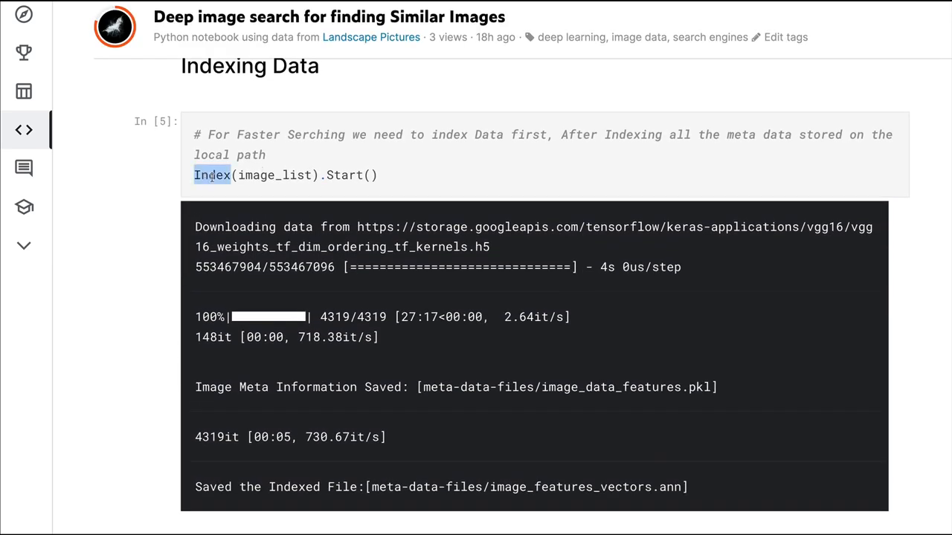
{"action": "scroll", "scroll_direction": "down", "scroll_amount": 3}
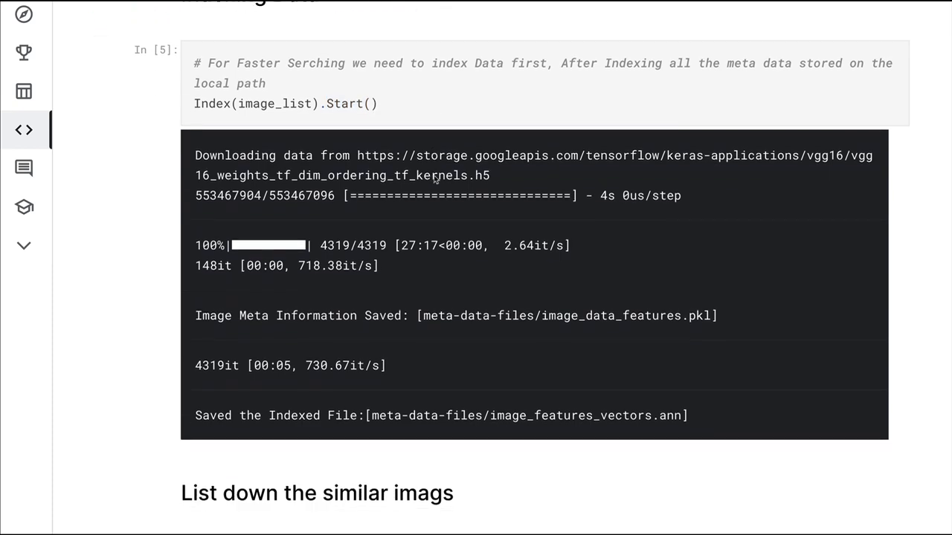
{"action": "scroll", "scroll_direction": "down", "scroll_amount": 3}
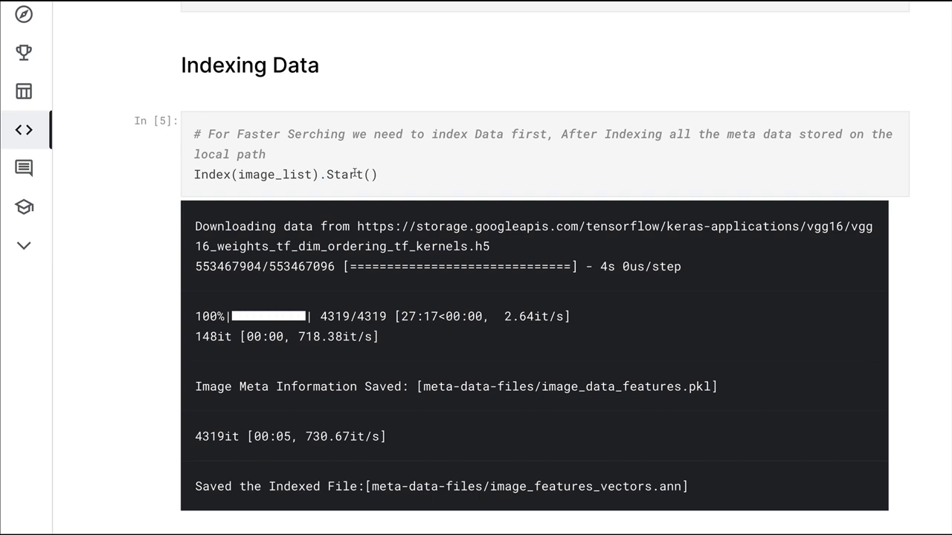
{"action": "scroll", "scroll_direction": "down", "scroll_amount": 3}
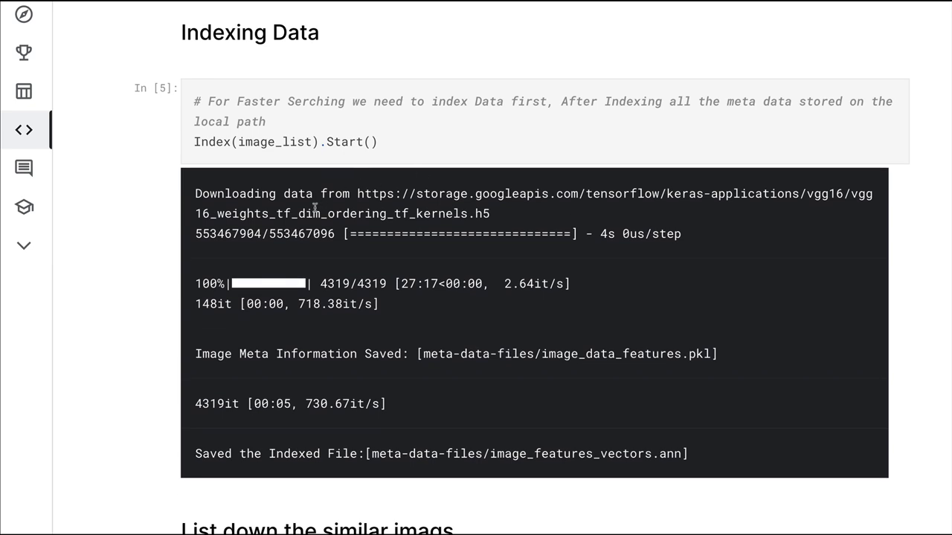
{"action": "left_click_drag", "start_coordinate": [320, 193], "coordinate": [511, 234]}
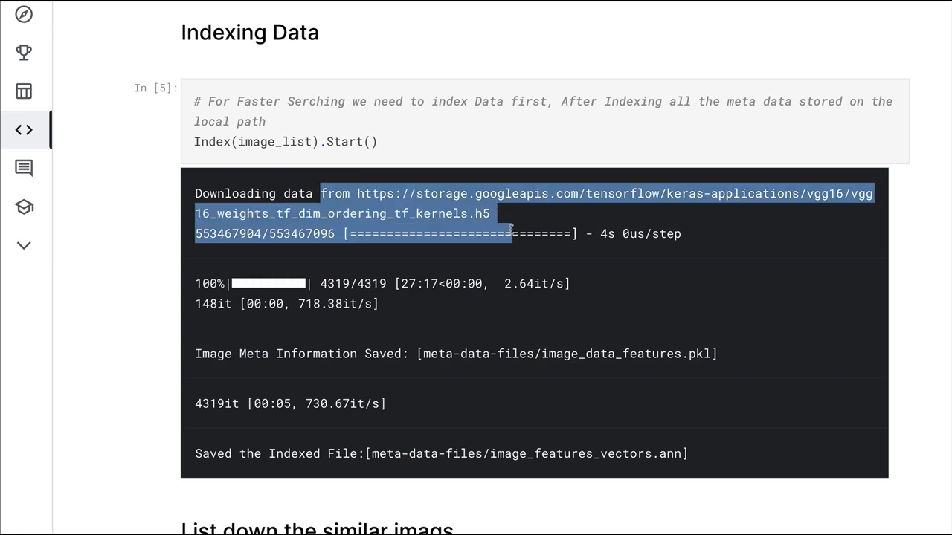
{"action": "scroll", "scroll_direction": "down", "scroll_amount": 3}
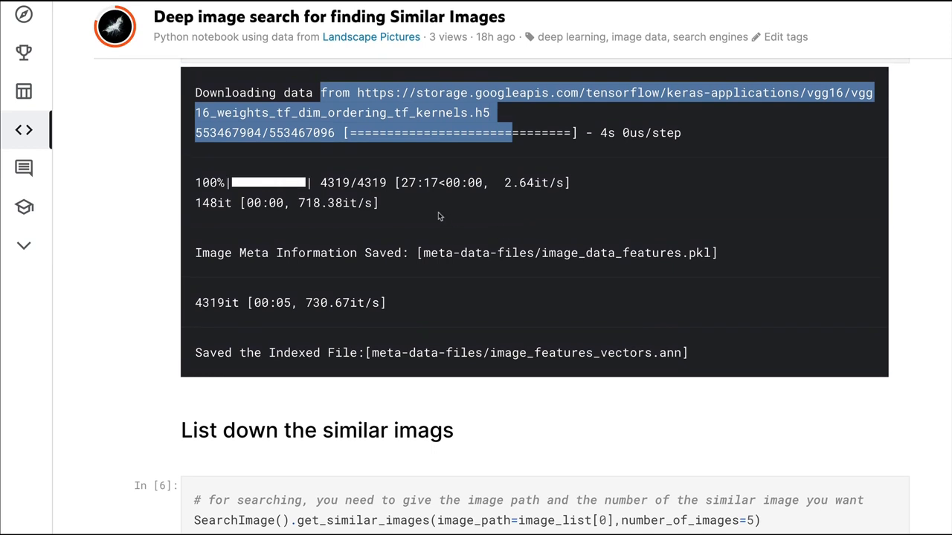
{"action": "scroll", "scroll_direction": "down", "scroll_amount": 3}
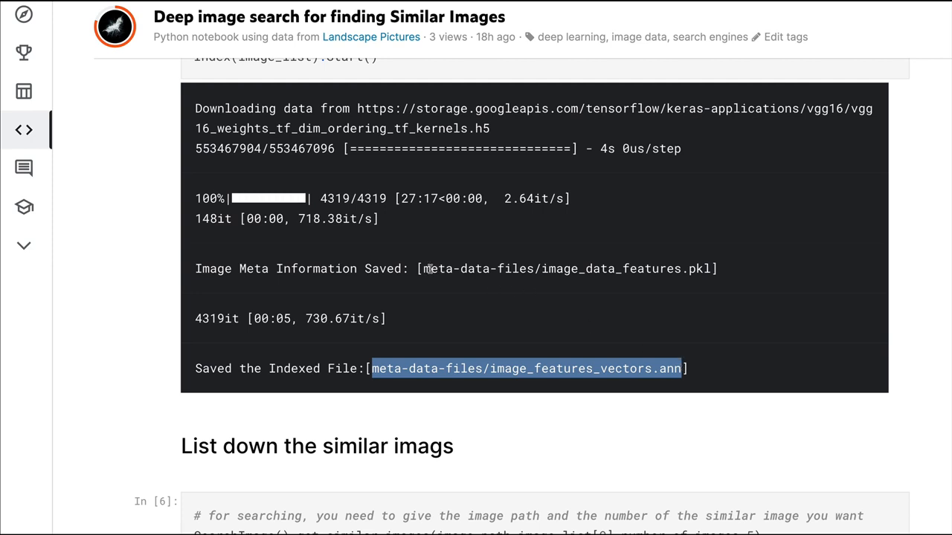
{"action": "scroll", "scroll_direction": "down", "scroll_amount": 3}
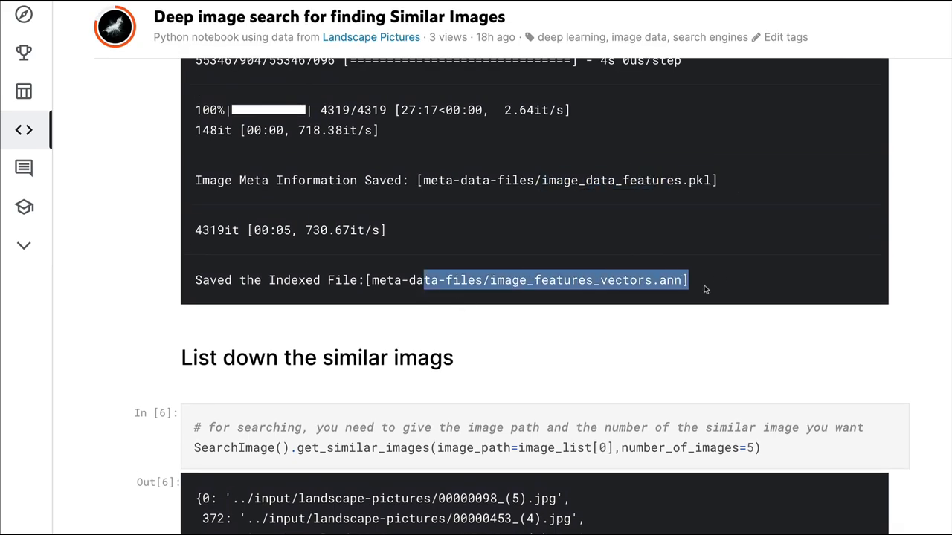
{"action": "scroll", "scroll_direction": "down", "scroll_amount": 3}
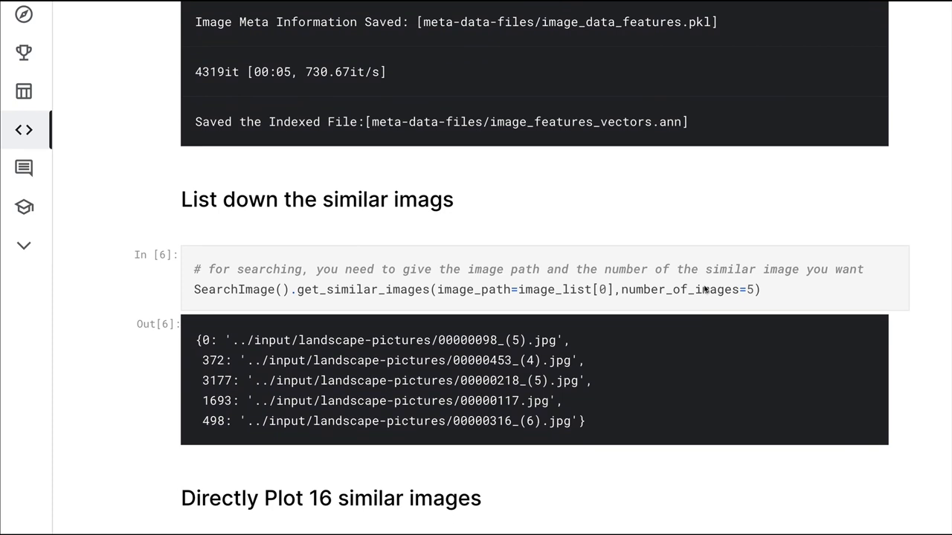
{"action": "scroll", "scroll_direction": "down", "scroll_amount": 3}
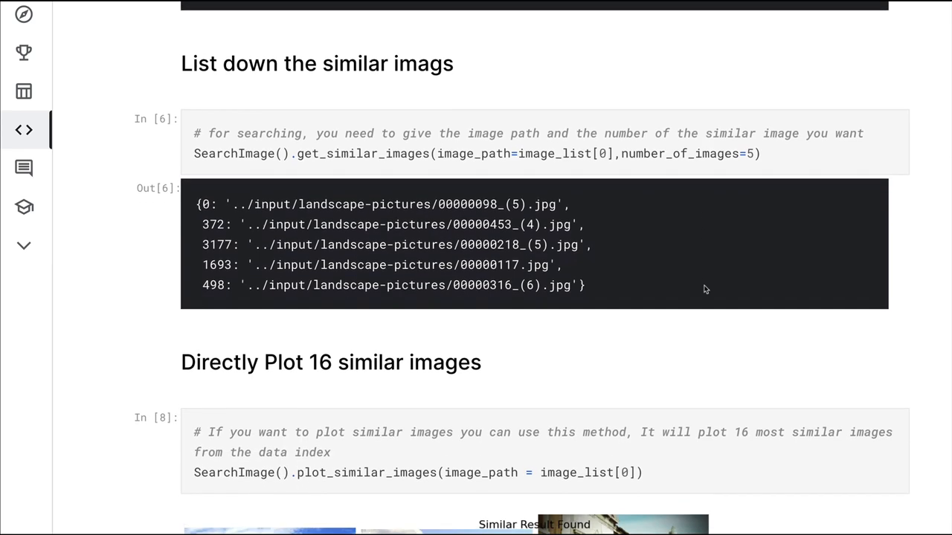
{"action": "scroll", "scroll_direction": "down", "scroll_amount": 3}
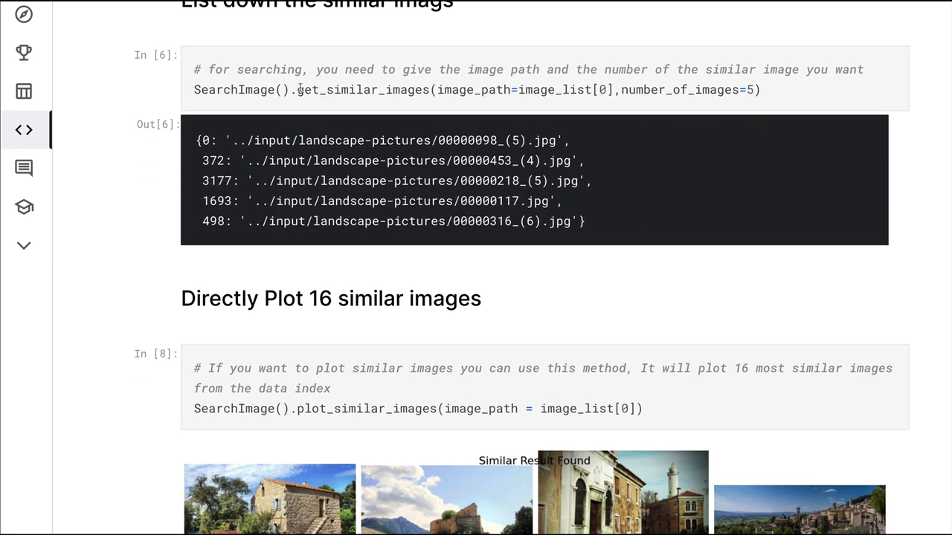
{"action": "double_click", "coordinate": [363, 89]}
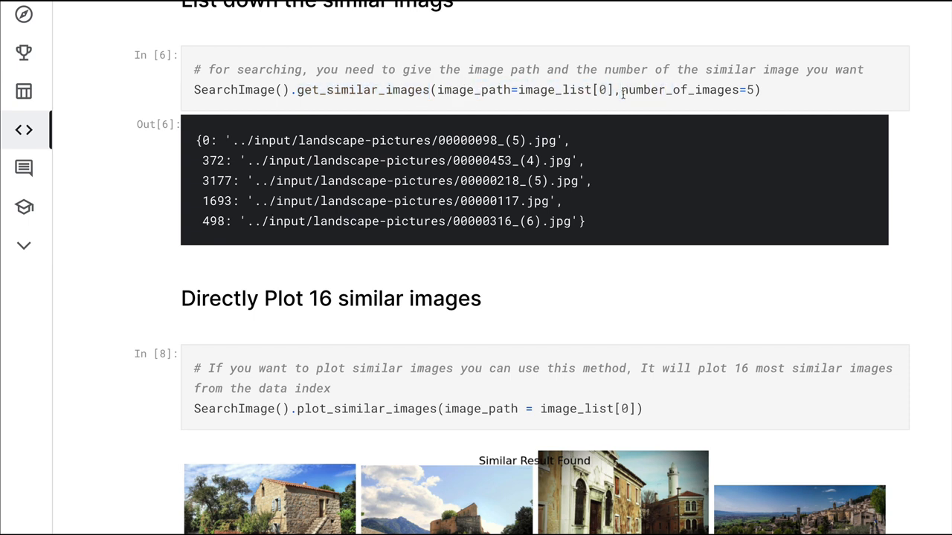
{"action": "mouse_move", "coordinate": [782, 98]}
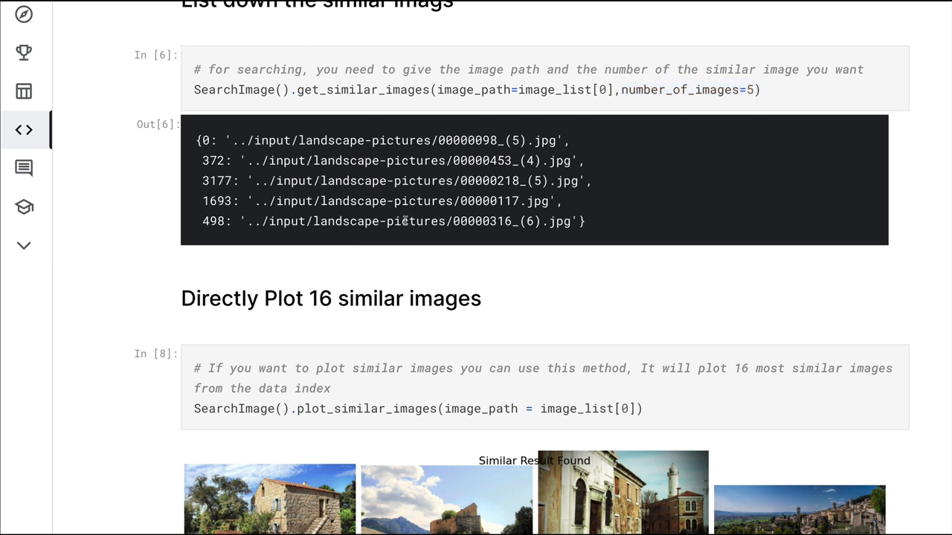
{"action": "mouse_move", "coordinate": [446, 256]}
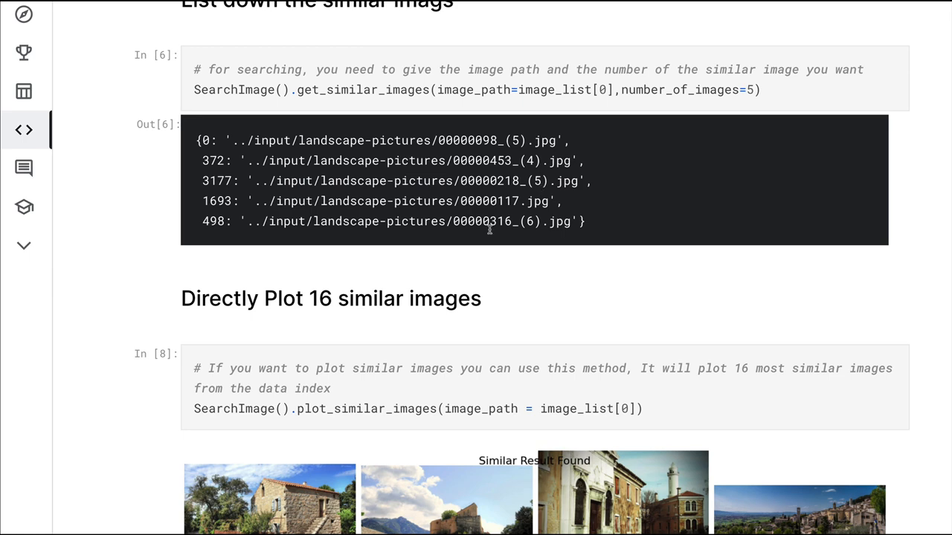
{"action": "scroll", "scroll_direction": "down", "scroll_amount": 3}
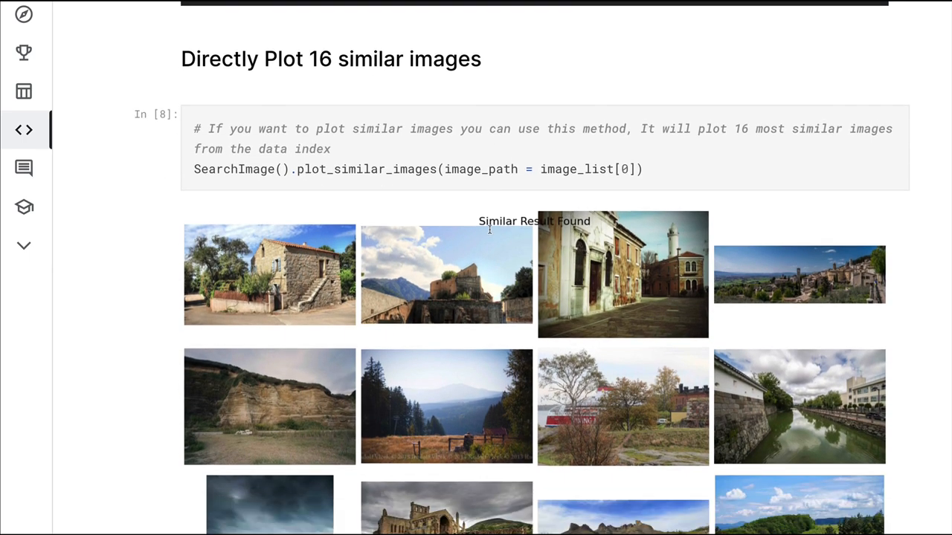
{"action": "scroll", "scroll_direction": "down", "scroll_amount": 3}
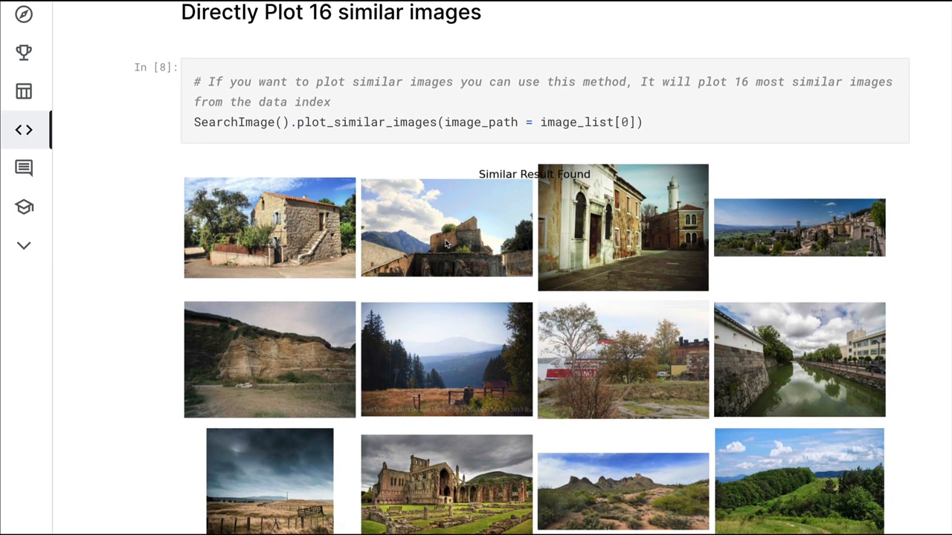
{"action": "scroll", "scroll_direction": "up", "scroll_amount": 3}
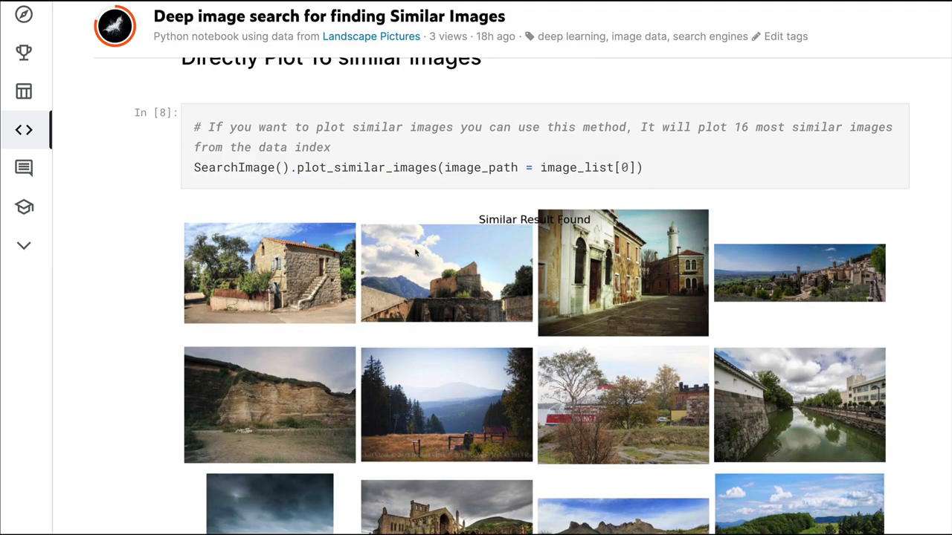
{"action": "mouse_move", "coordinate": [342, 176]}
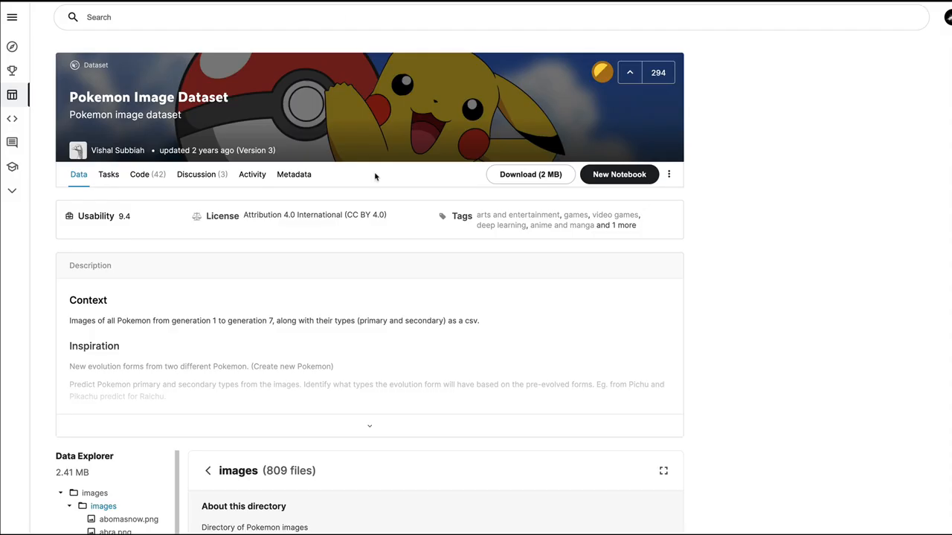
{"action": "mouse_move", "coordinate": [408, 201]}
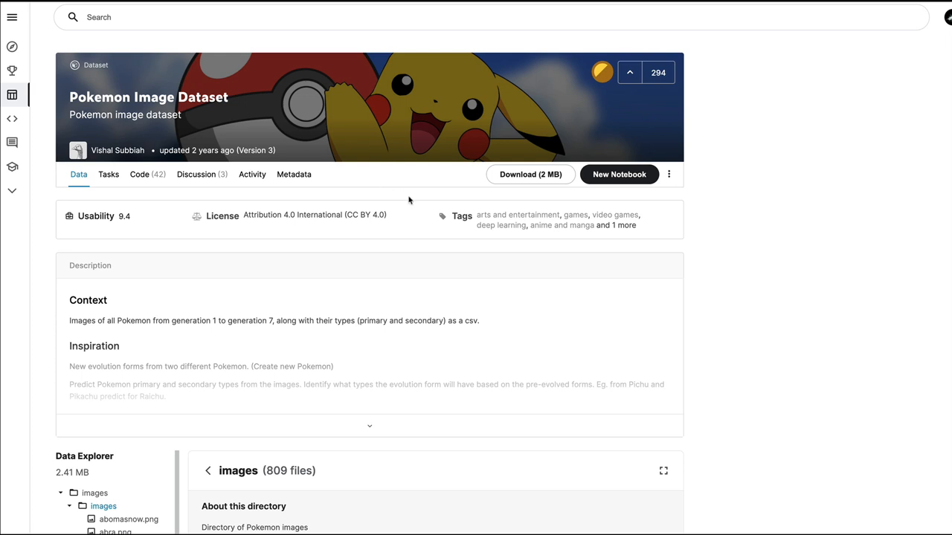
{"action": "mouse_move", "coordinate": [440, 184]}
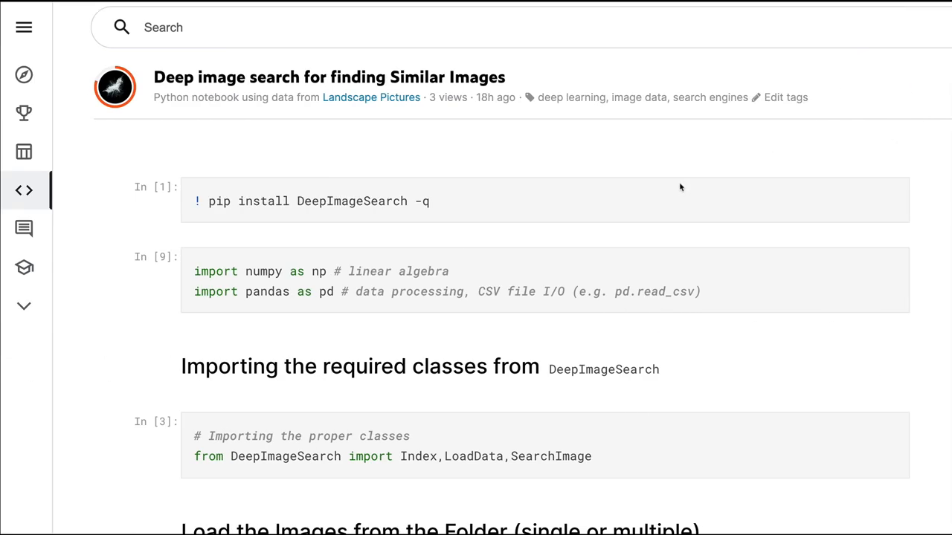
{"action": "mouse_move", "coordinate": [678, 188]}
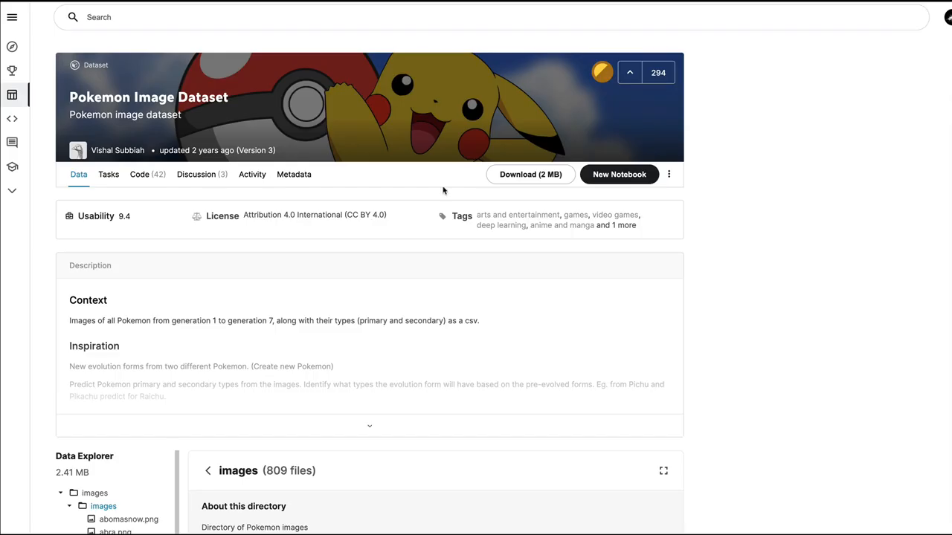
{"action": "mouse_move", "coordinate": [526, 193]}
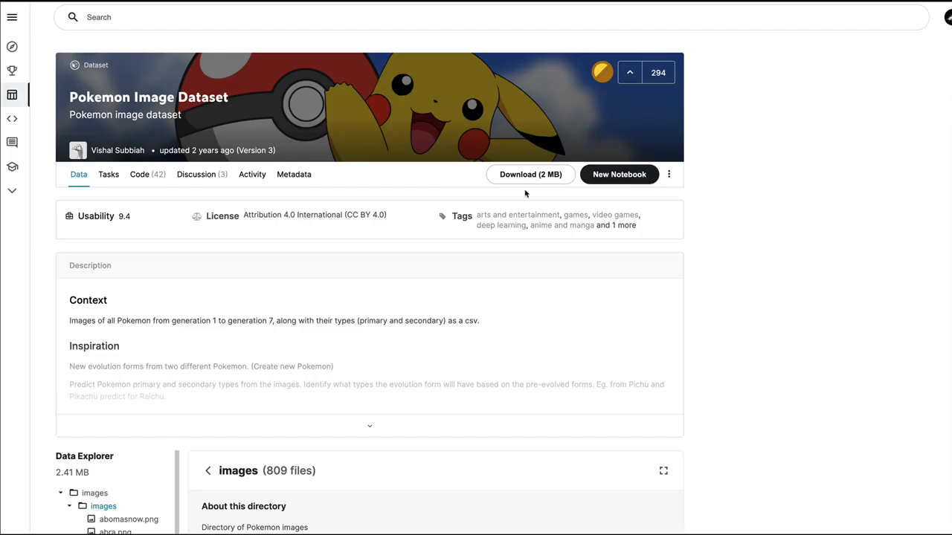
{"action": "mouse_move", "coordinate": [619, 185]}
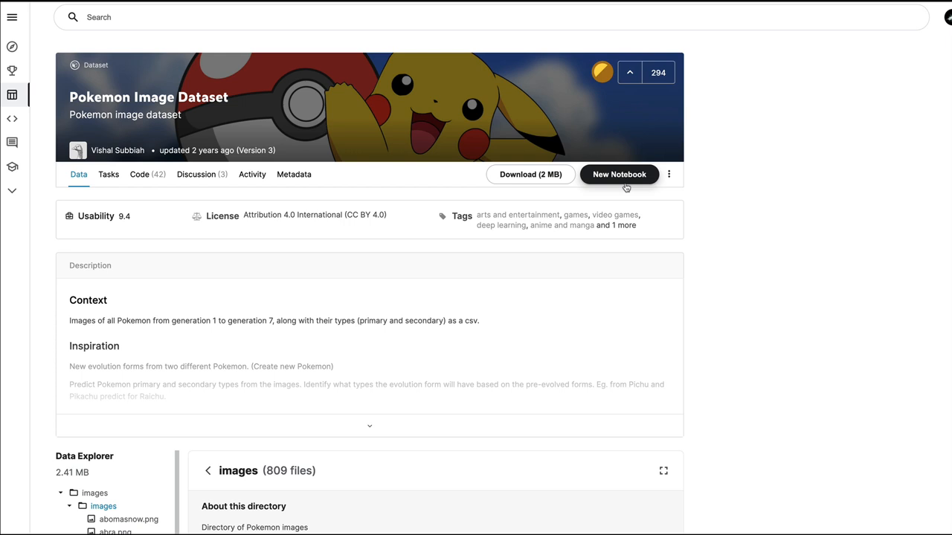
- Start a new notebook from the Pokemon Image Dataset page
{"action": "left_click", "coordinate": [618, 174]}
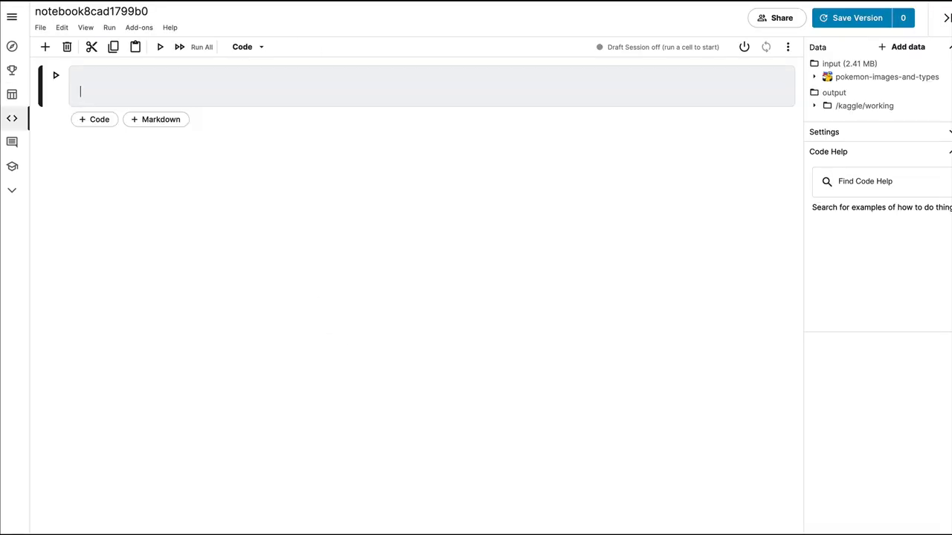
- Write the pip install DeepImageSearch cell and the LoadData().from_folder cell using '../input/landscape-pictures'
{"action": "type", "text": "pip install"}
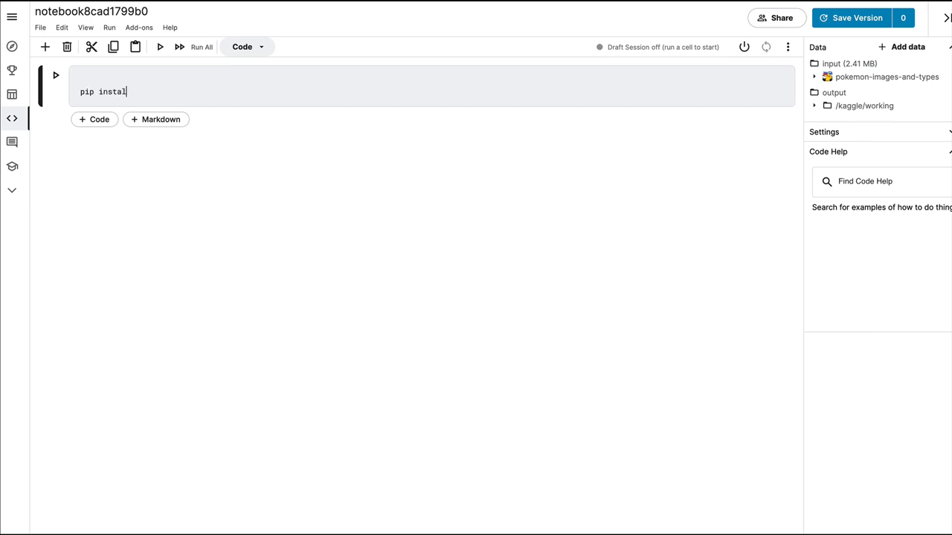
{"action": "type", "text": "DeepImageSearch"}
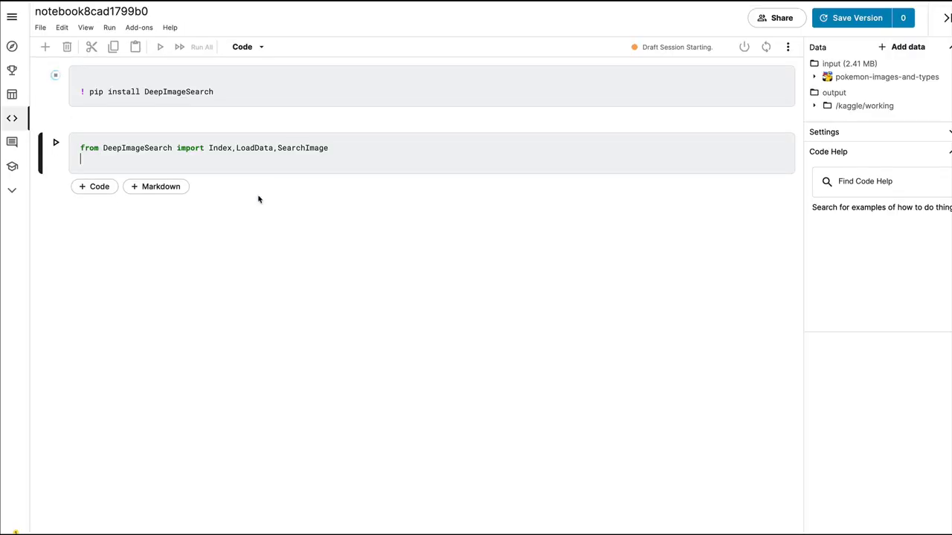
{"action": "type", "text": "image_list = LoadData().from_folder(folder_list = ['../input/landscape-pictures'])"}
{"action": "type", "text": "SearchImage().get_similar_images(image_path=image_list[0],number_of_images=5)"}
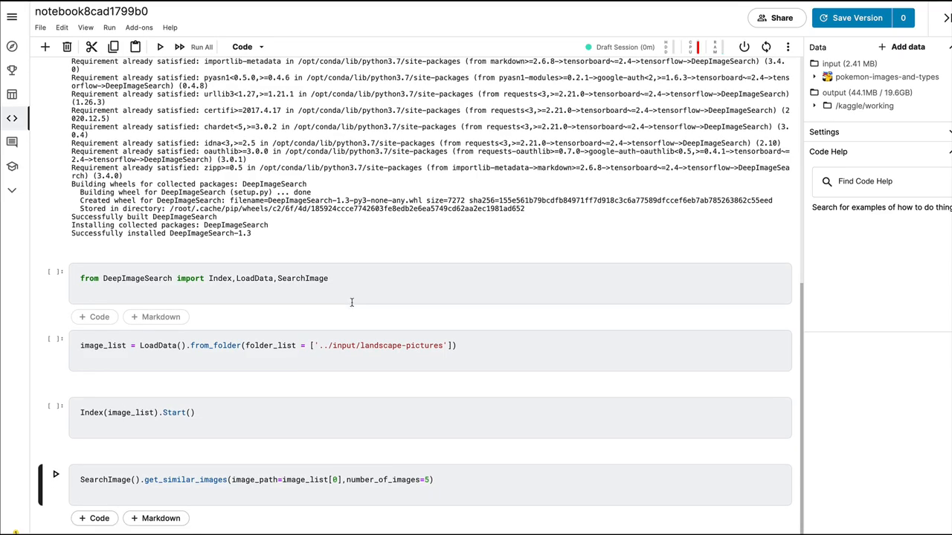
{"action": "scroll", "scroll_direction": "down", "scroll_amount": 3}
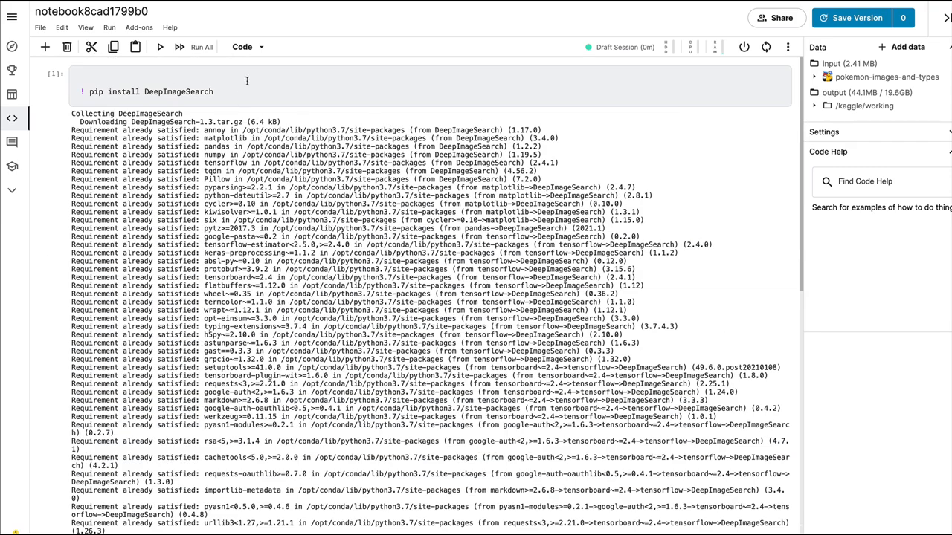
{"action": "scroll", "scroll_direction": "down", "scroll_amount": 3}
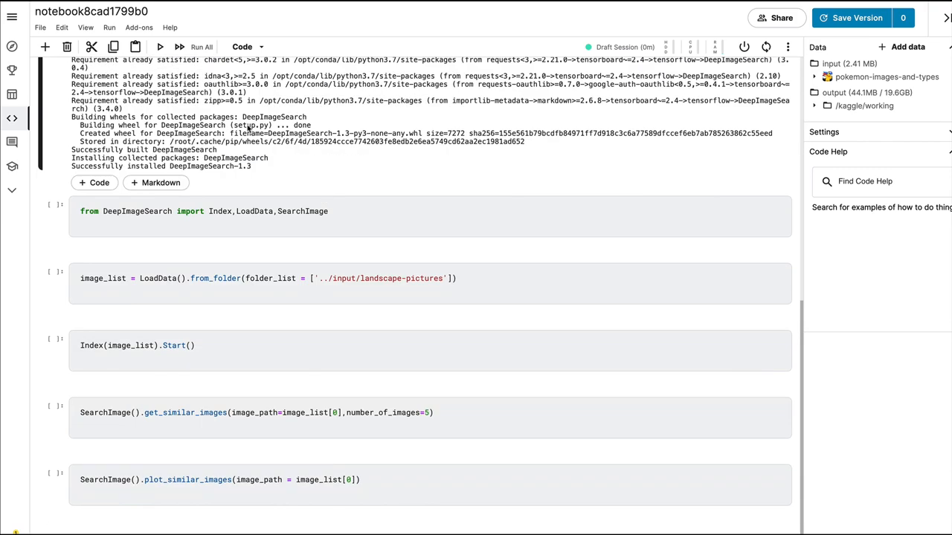
{"action": "left_click", "coordinate": [86, 27]}
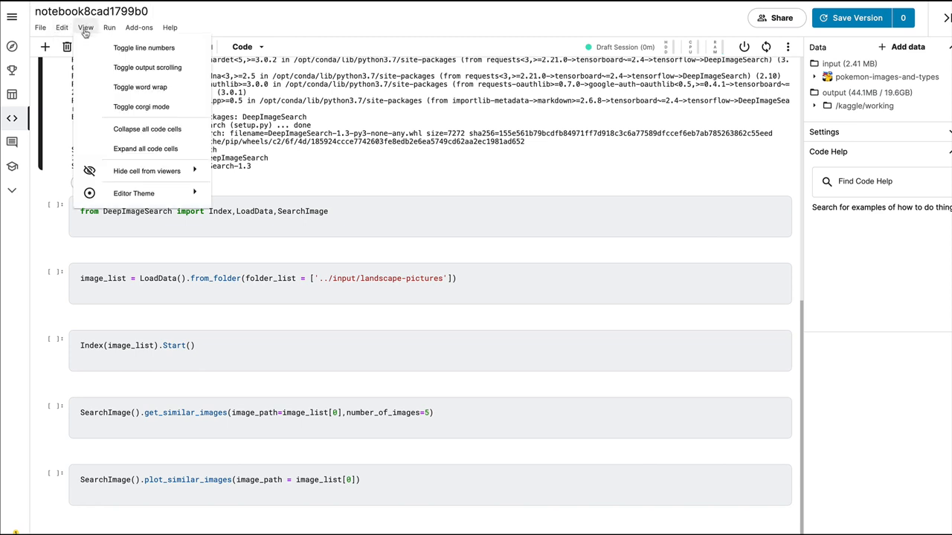
{"action": "left_click", "coordinate": [110, 27]}
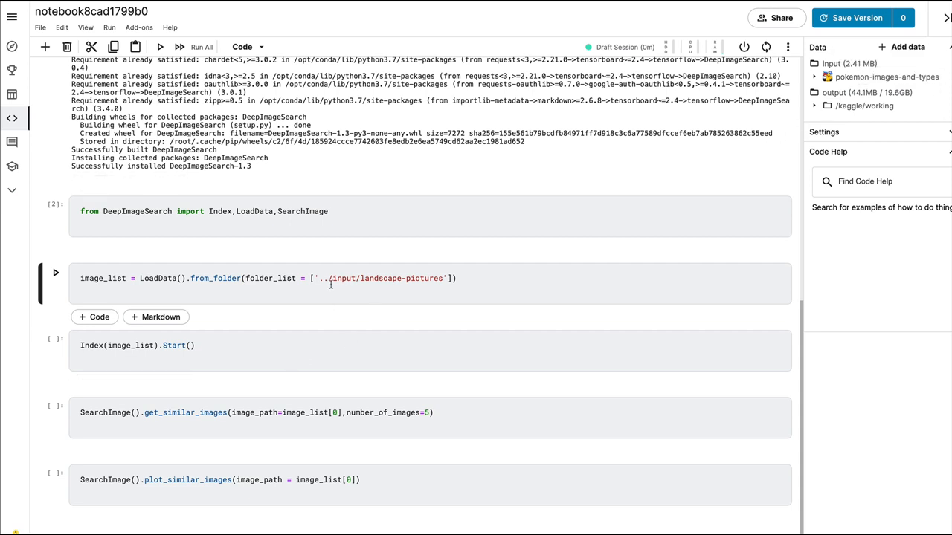
- Point folder_list at '../input/pokemon-images-and-types/images/images/' after browsing the attached images folder
{"action": "type", "text": "pokemon-images-and-types"}
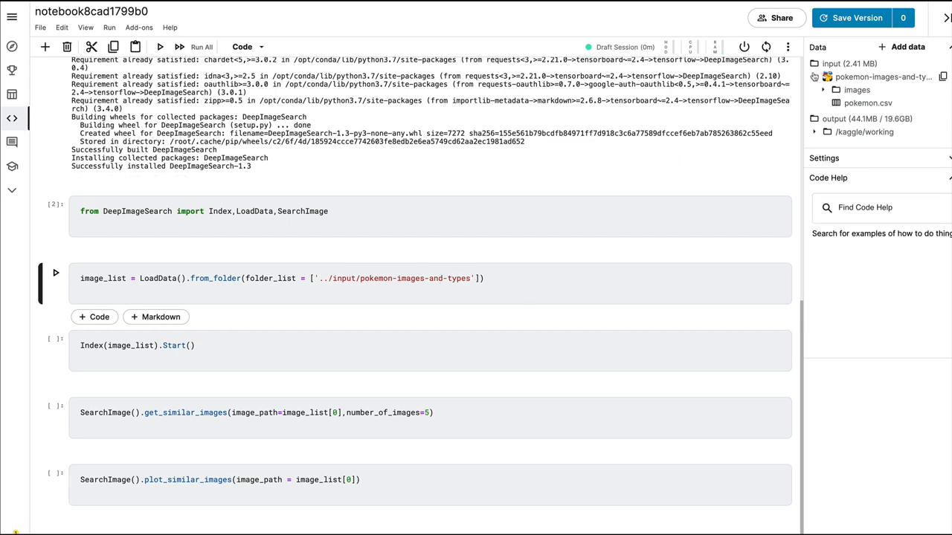
{"action": "left_click", "coordinate": [815, 78]}
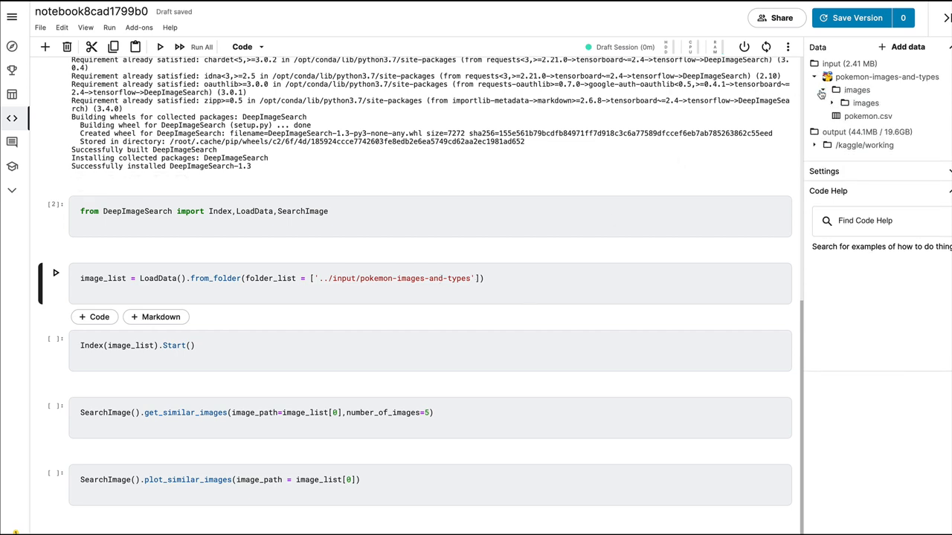
{"action": "left_click", "coordinate": [865, 103]}
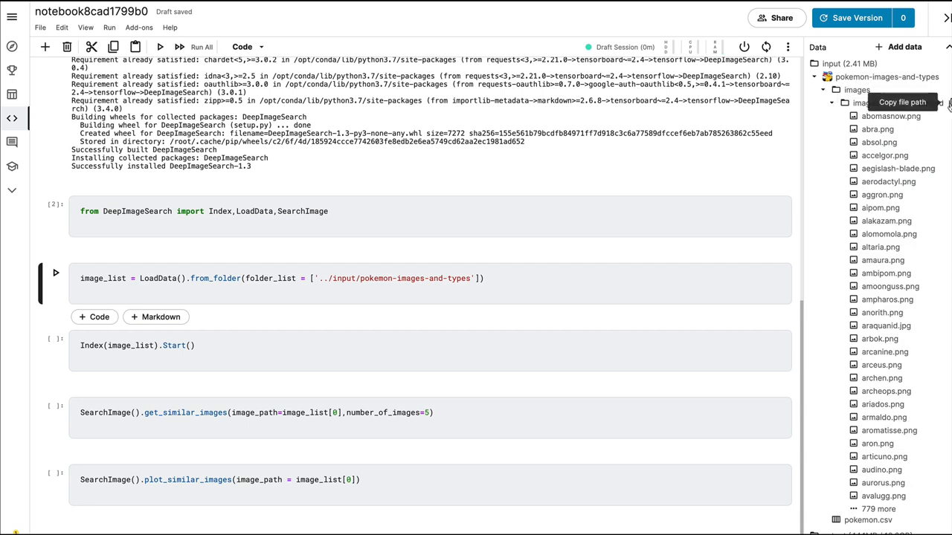
{"action": "type", "text": "/null"}
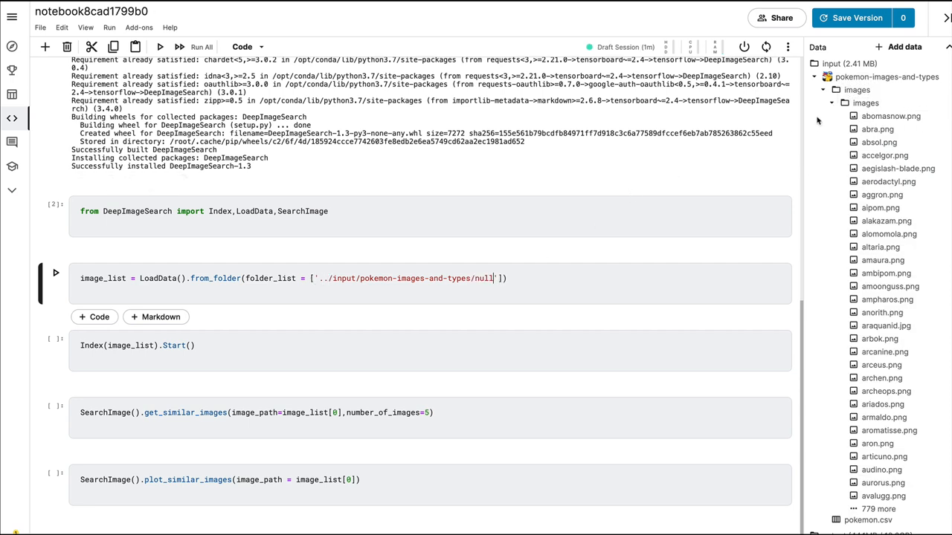
{"action": "left_click", "coordinate": [889, 116]}
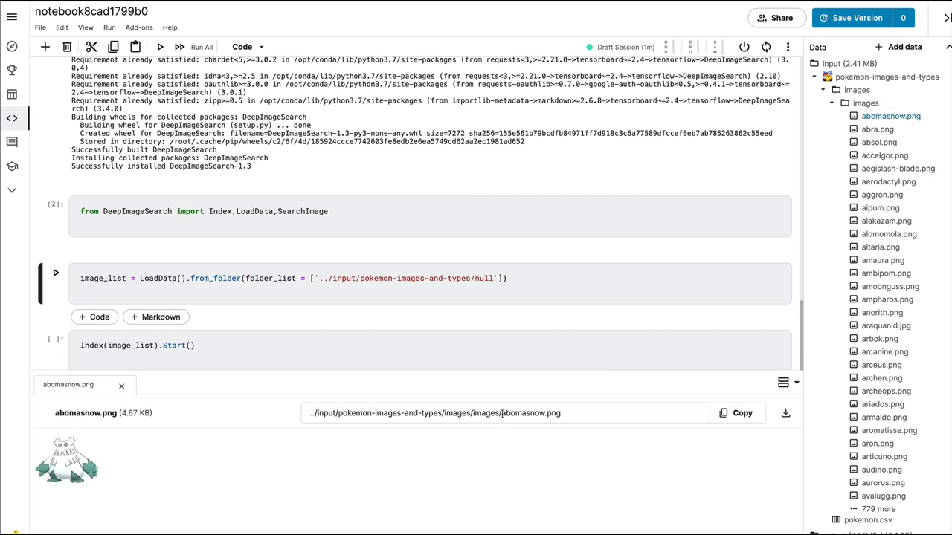
{"action": "double_click", "coordinate": [436, 414]}
{"action": "type", "text": "images/images/"}
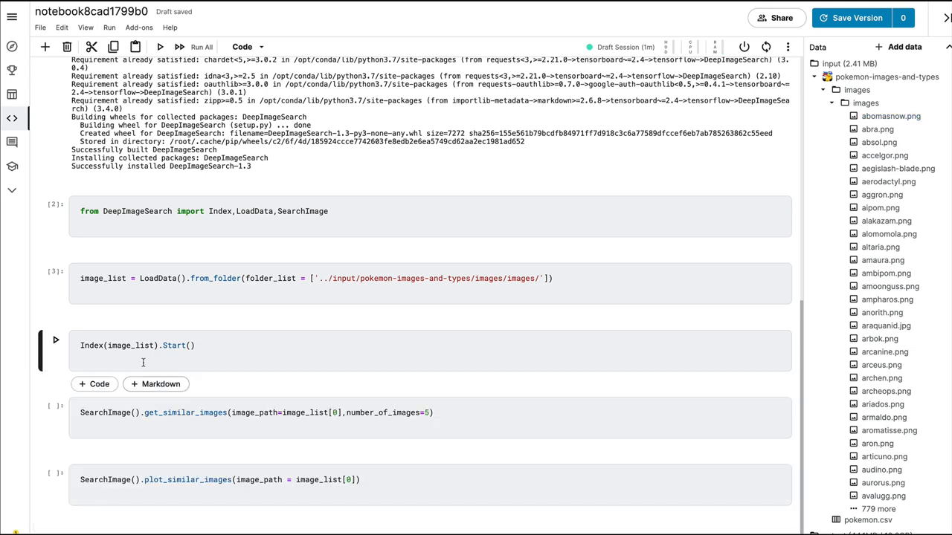
- Run Index(image_list).Start() to extract features and save the index for all 809 Pokemon images
{"action": "left_click", "coordinate": [142, 357]}
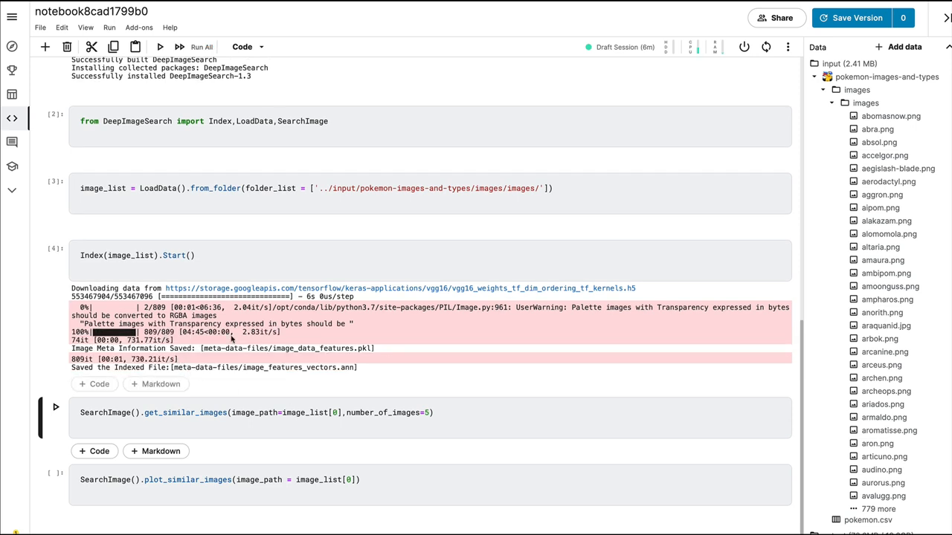
{"action": "mouse_move", "coordinate": [318, 357]}
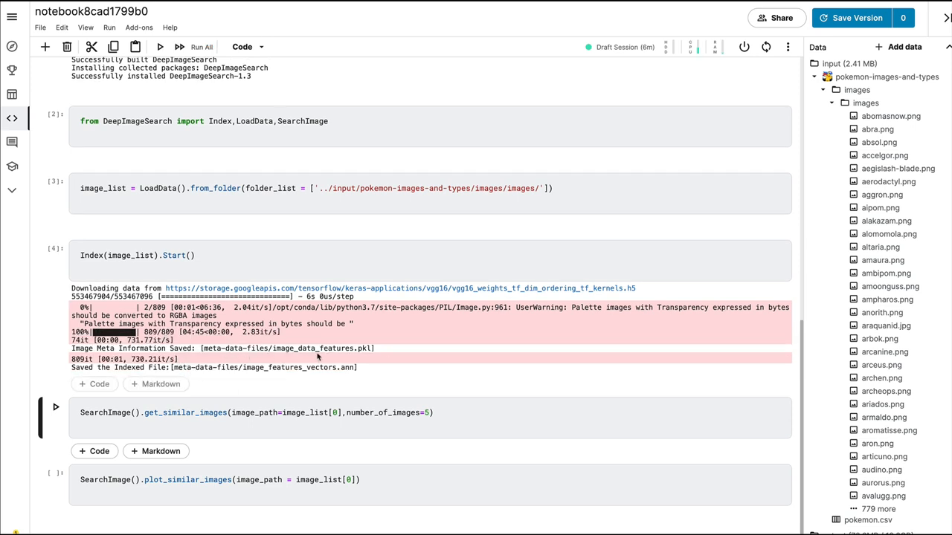
{"action": "mouse_move", "coordinate": [333, 393]}
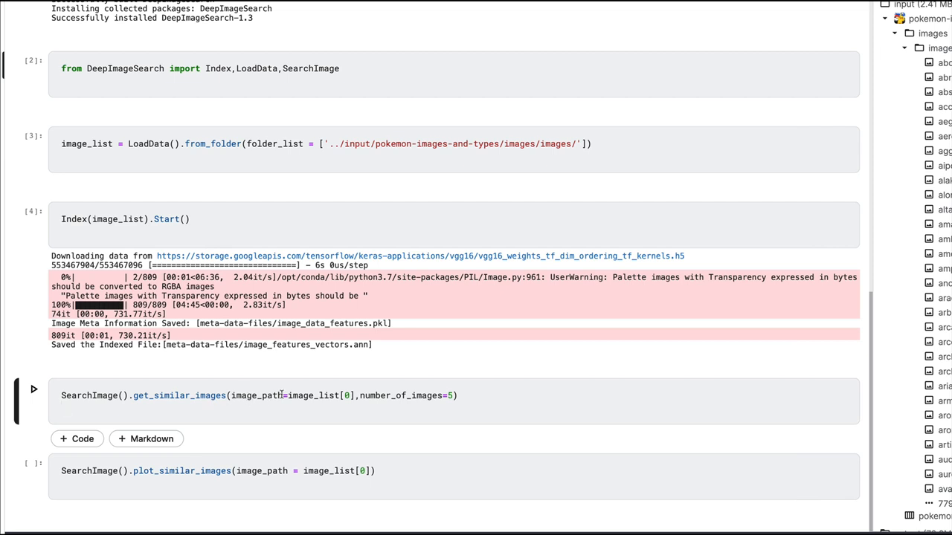
- Show image_list[0:4] and run get_similar_images for the first image with number_of_images=5
{"action": "key", "text": "enter"}
{"action": "type", "text": "image_list"}
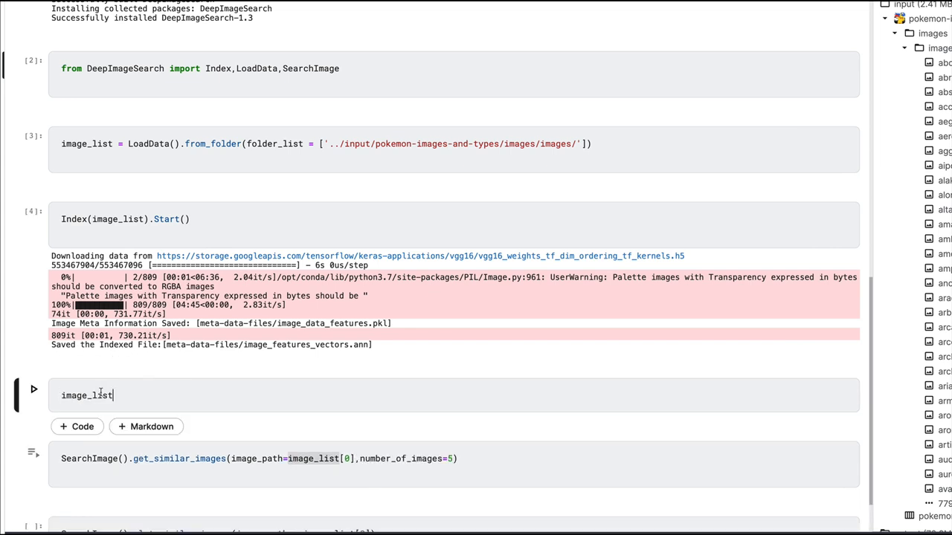
{"action": "type", "text": ".head()"}
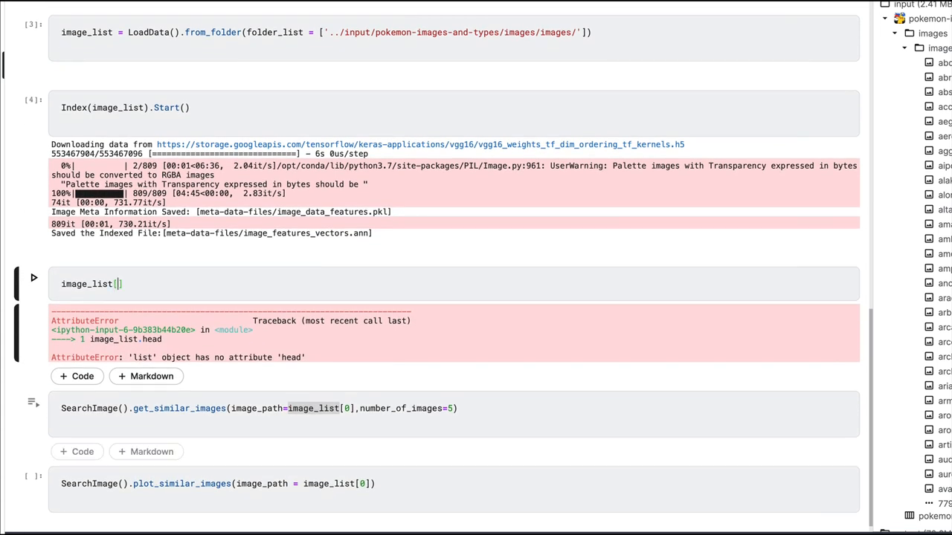
{"action": "type", "text": "0"}
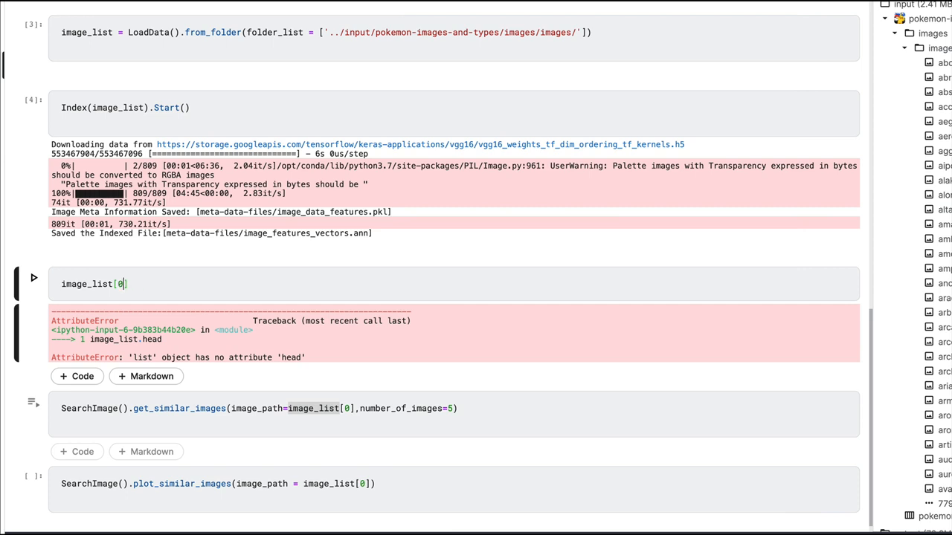
{"action": "type", "text": ":4"}
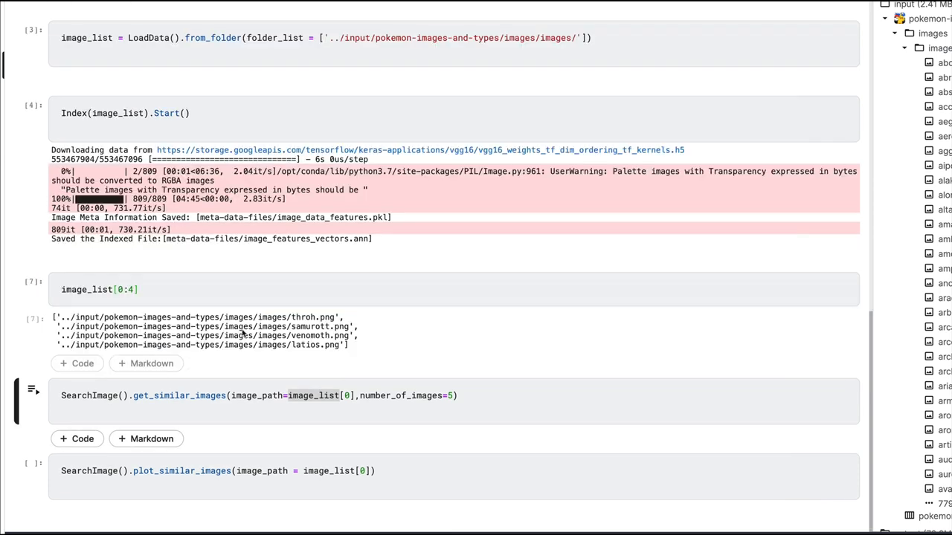
{"action": "mouse_move", "coordinate": [312, 326]}
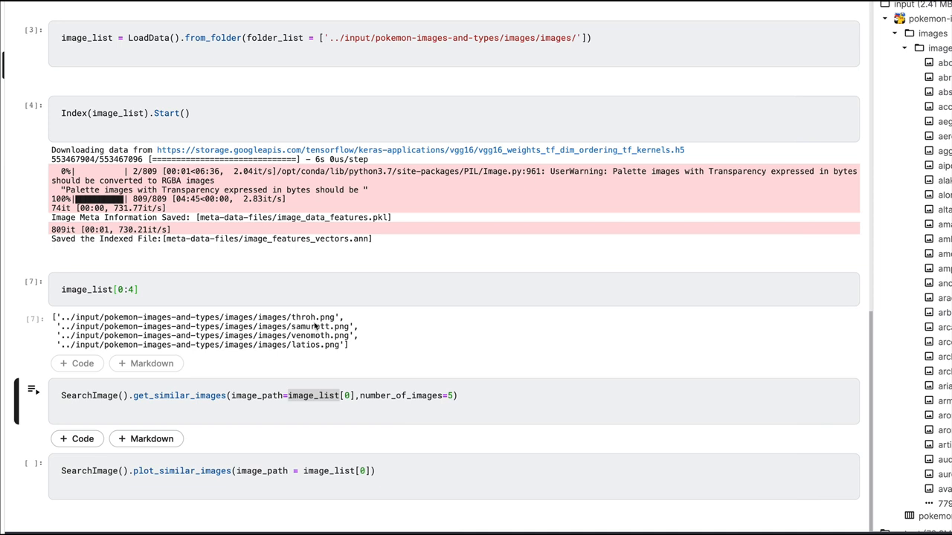
{"action": "left_click", "coordinate": [359, 395]}
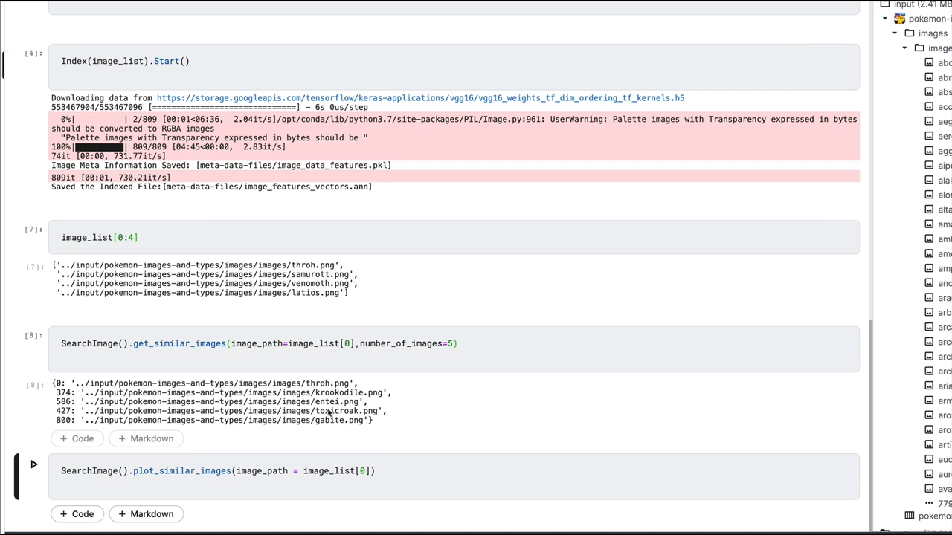
{"action": "mouse_move", "coordinate": [340, 409]}
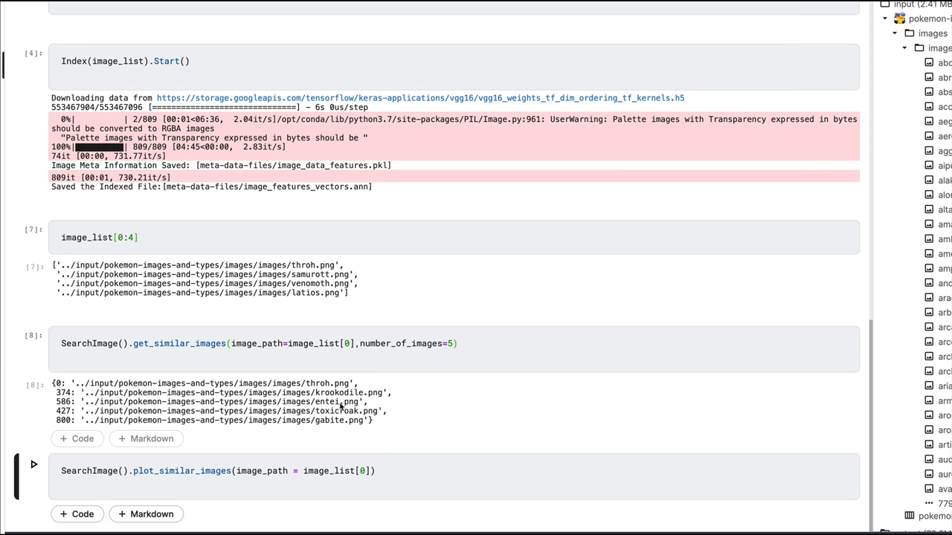
- Plot matches for the first image, then rerun get_similar_images with the copied abomasnow.png path as image_path
{"action": "left_click", "coordinate": [33, 464]}
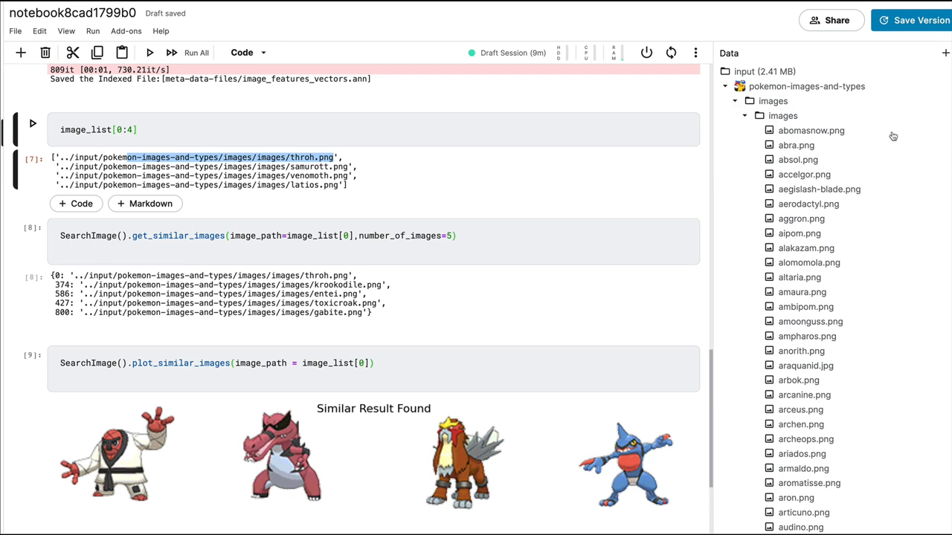
{"action": "left_click", "coordinate": [811, 131]}
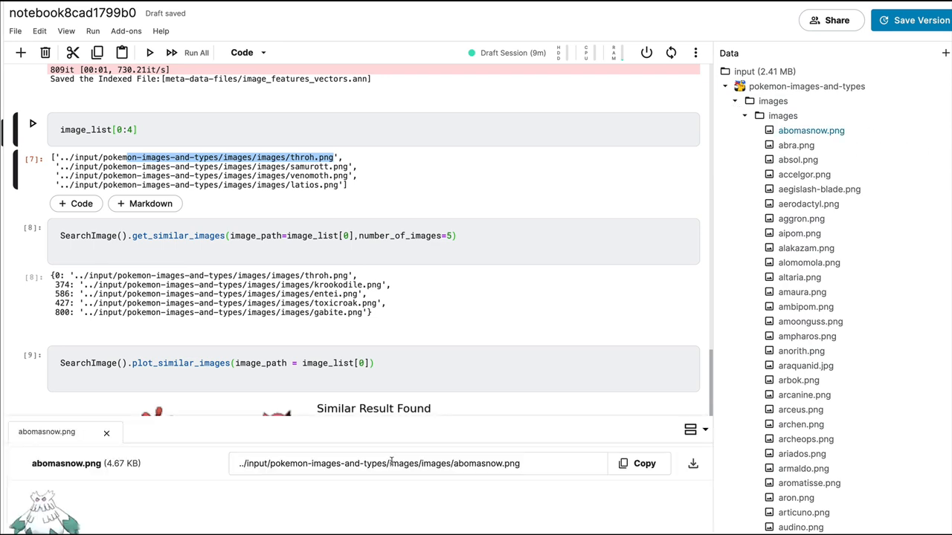
{"action": "left_click", "coordinate": [638, 464]}
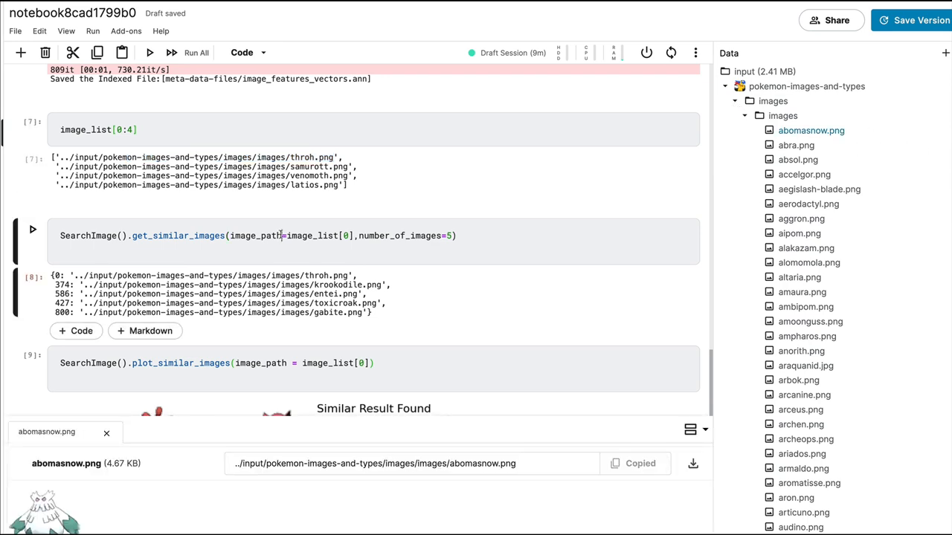
{"action": "double_click", "coordinate": [315, 235]}
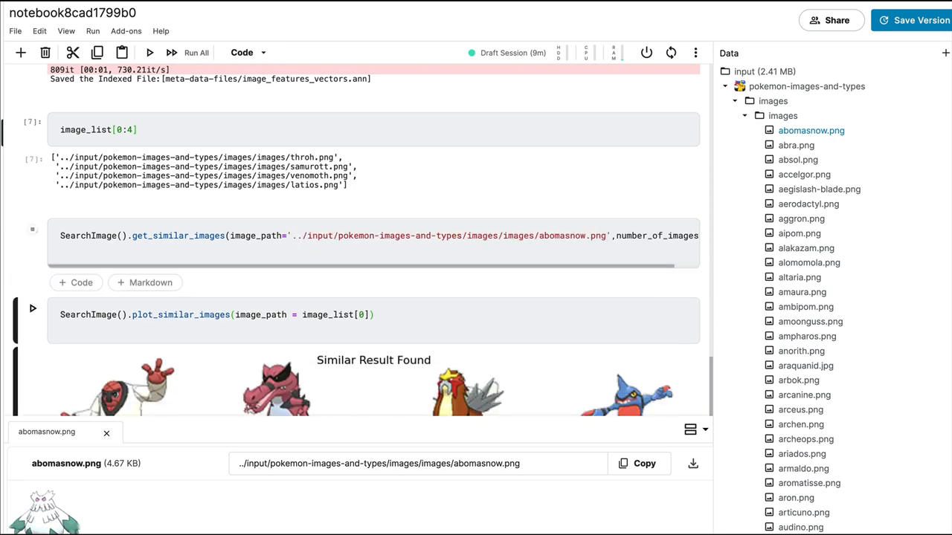
{"action": "left_click", "coordinate": [196, 52]}
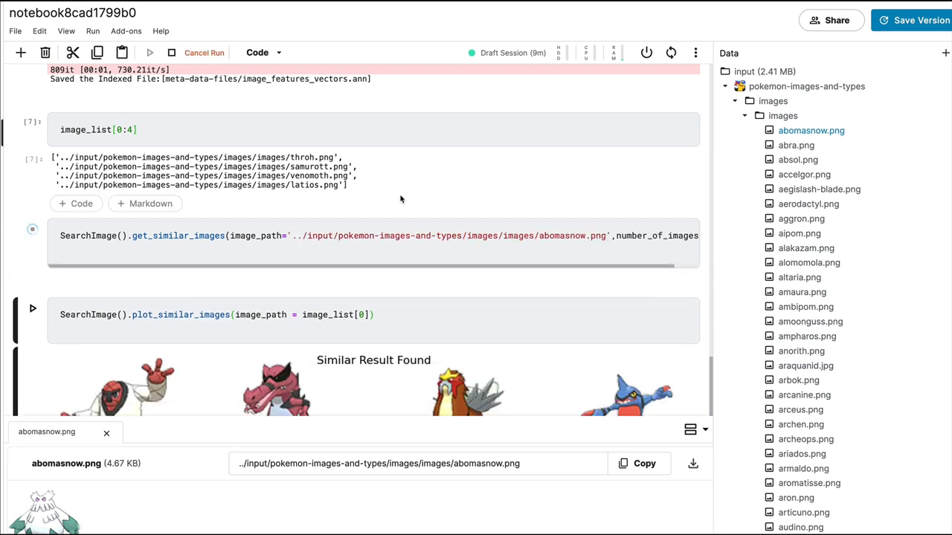
{"action": "scroll", "scroll_direction": "down", "scroll_amount": 3}
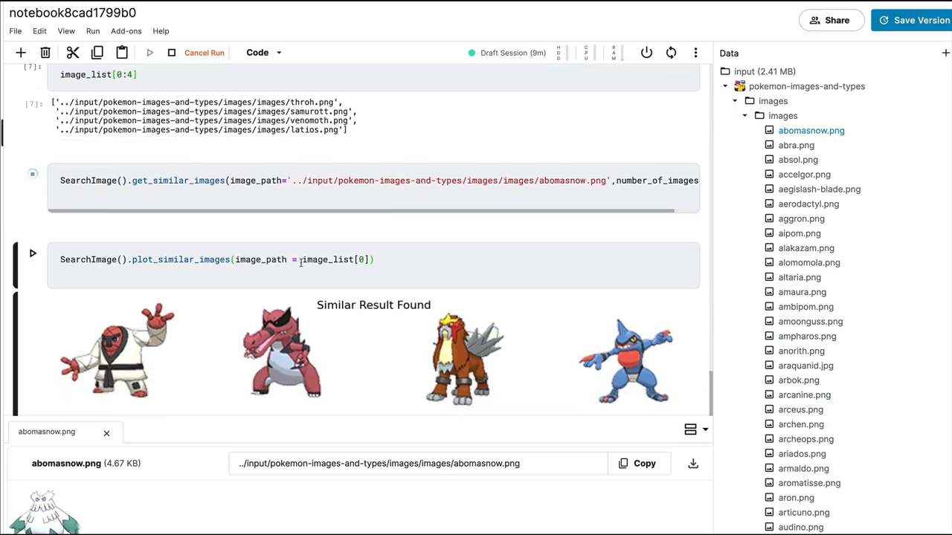
{"action": "left_click", "coordinate": [33, 172]}
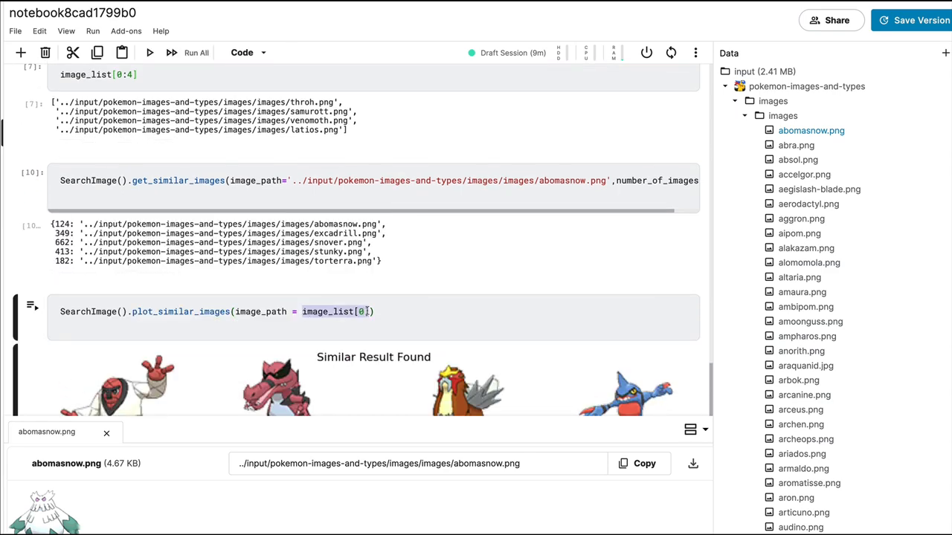
- Run plot_similar_images with the abomasnow.png path and view the resulting grid of similar Pokemon
{"action": "left_click", "coordinate": [148, 52]}
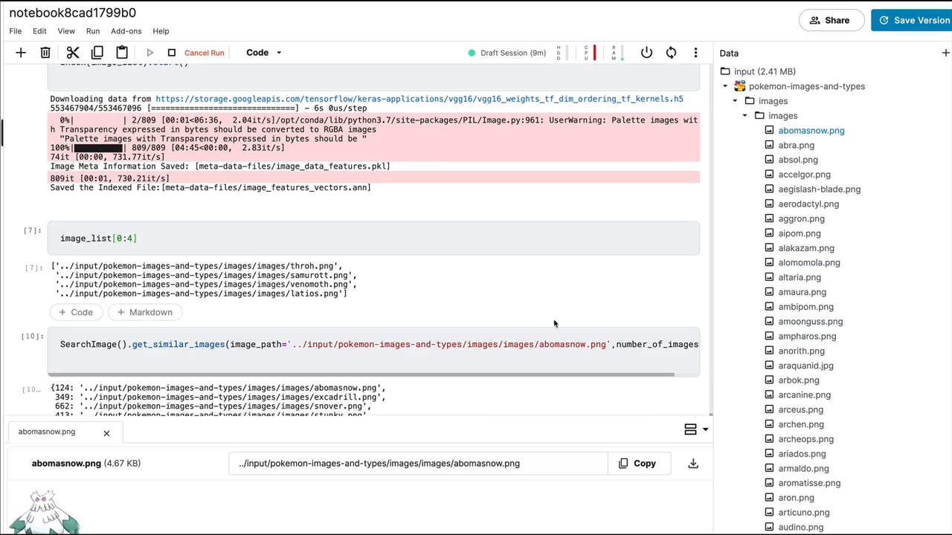
{"action": "scroll", "scroll_direction": "down", "scroll_amount": 3}
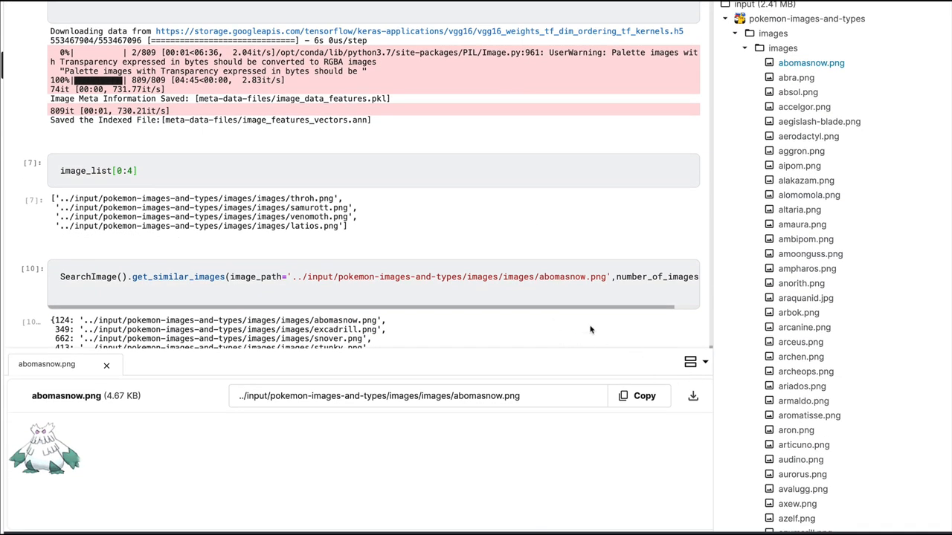
{"action": "scroll", "scroll_direction": "down", "scroll_amount": 3}
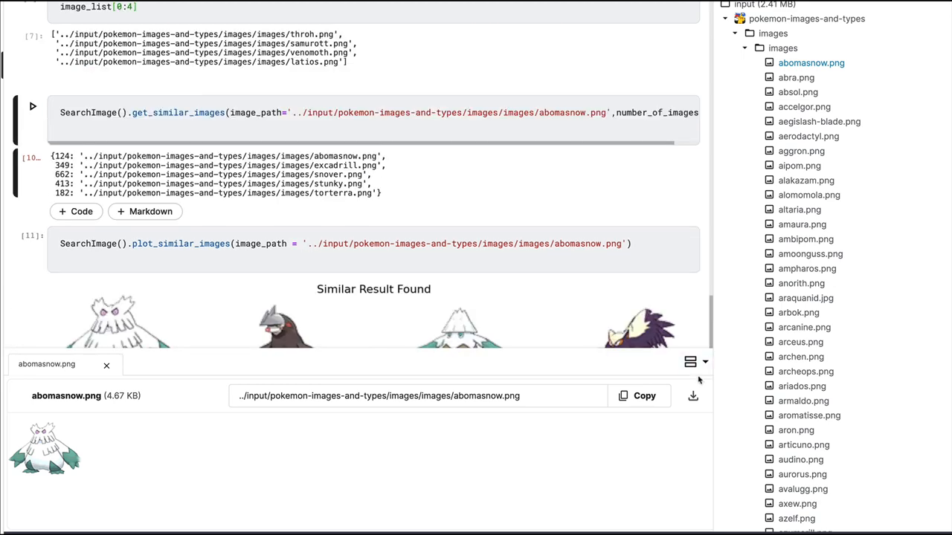
{"action": "scroll", "scroll_direction": "down", "scroll_amount": 3}
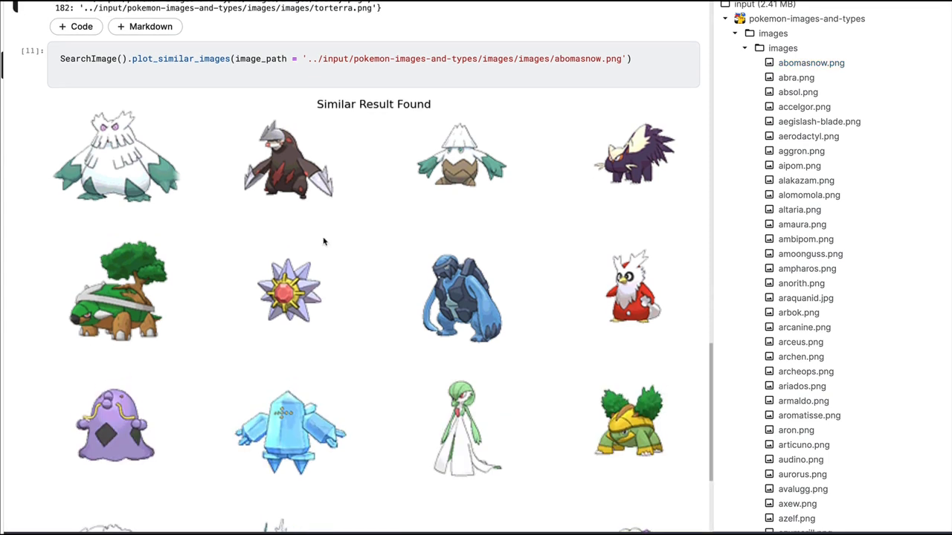
{"action": "mouse_move", "coordinate": [493, 166]}
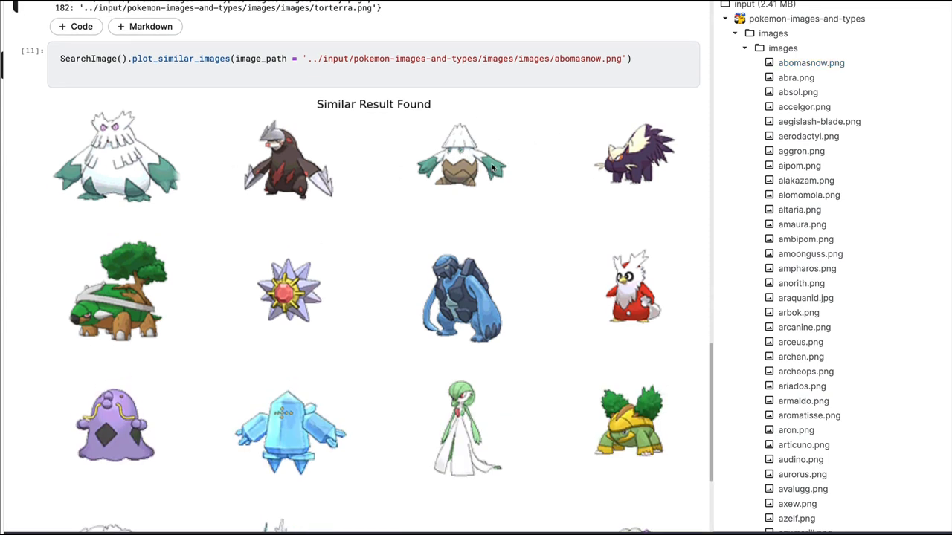